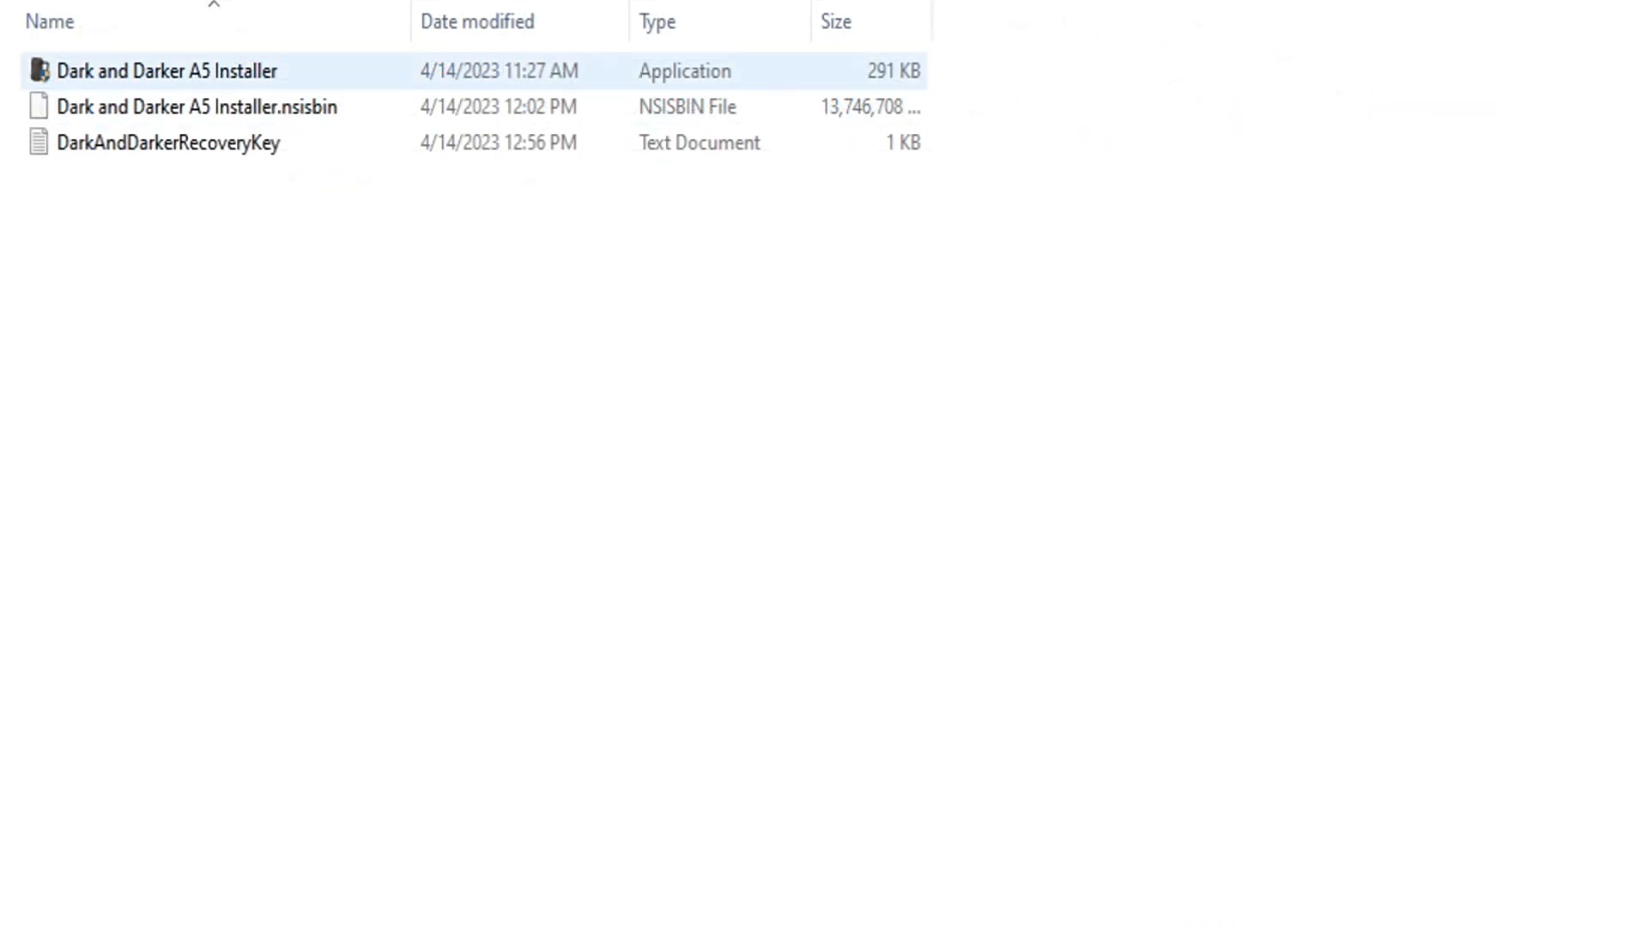
Step: Advance through the installer welcome page and accept the Dark and Darker A5 license agreement
left_click(188, 106)
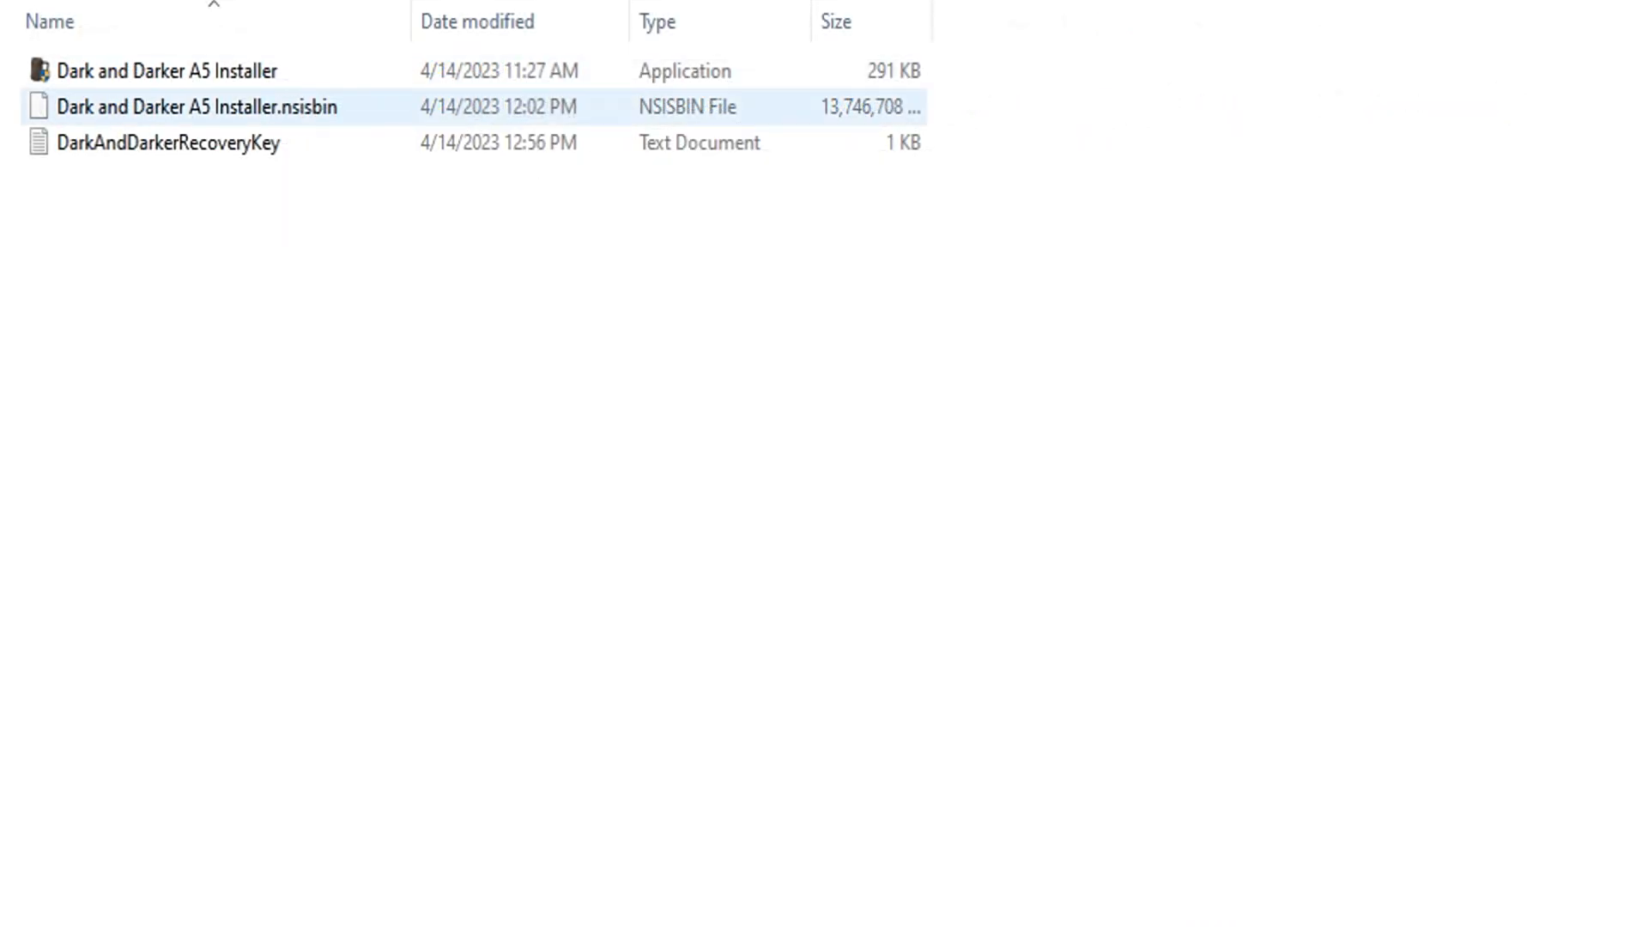
mouse_move(194, 106)
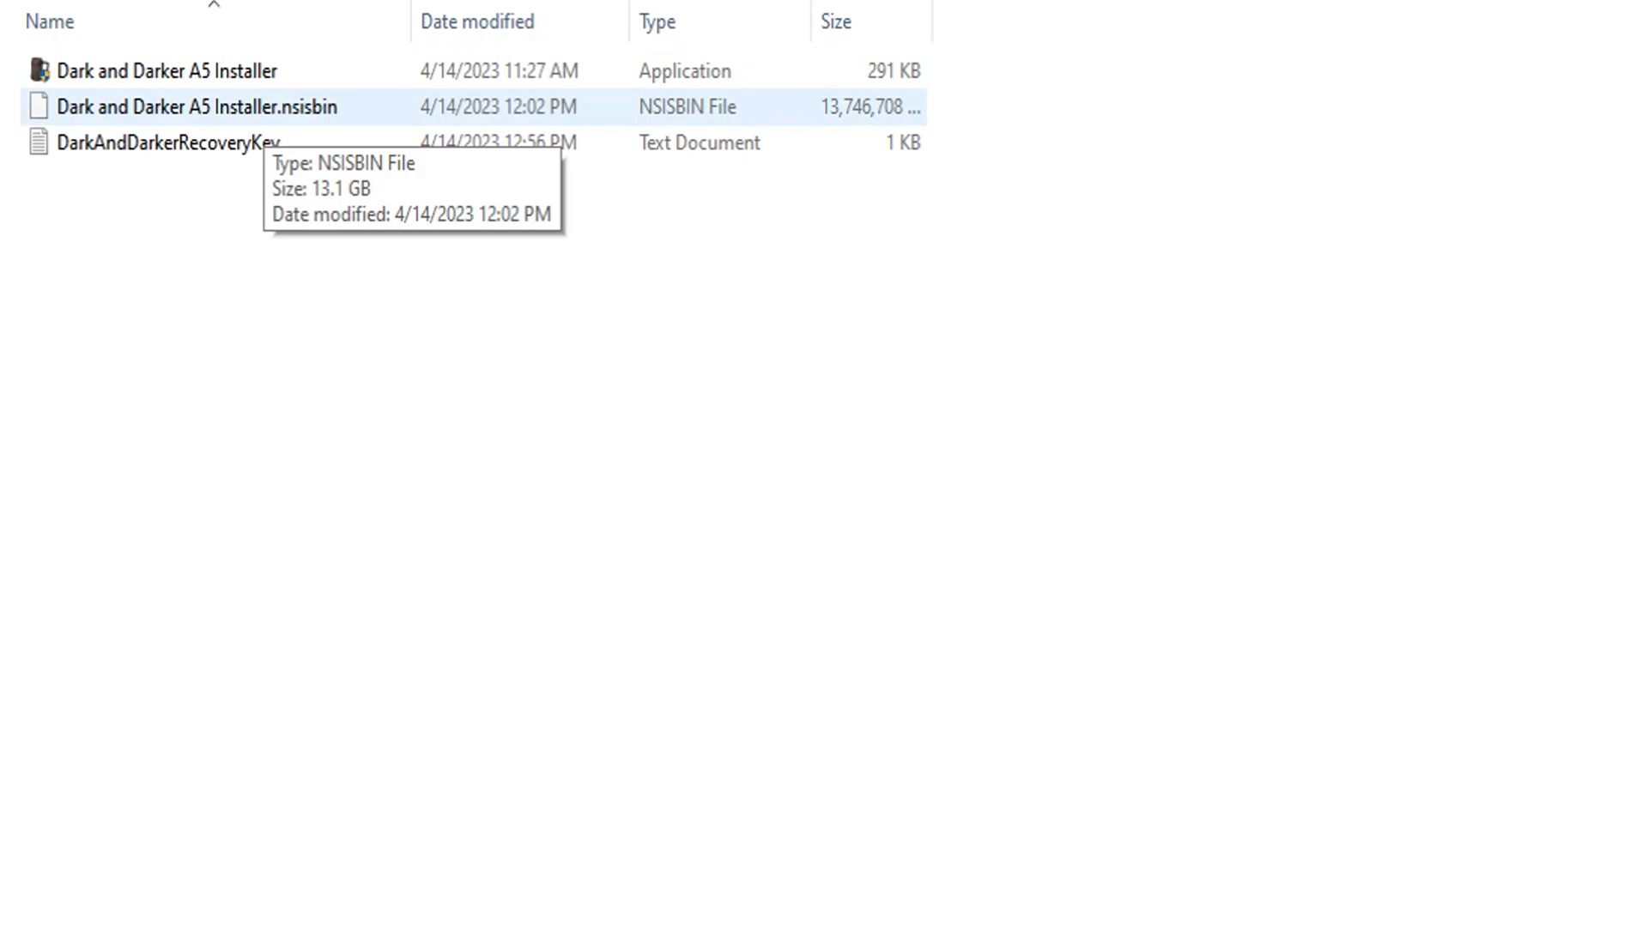
mouse_move(163, 142)
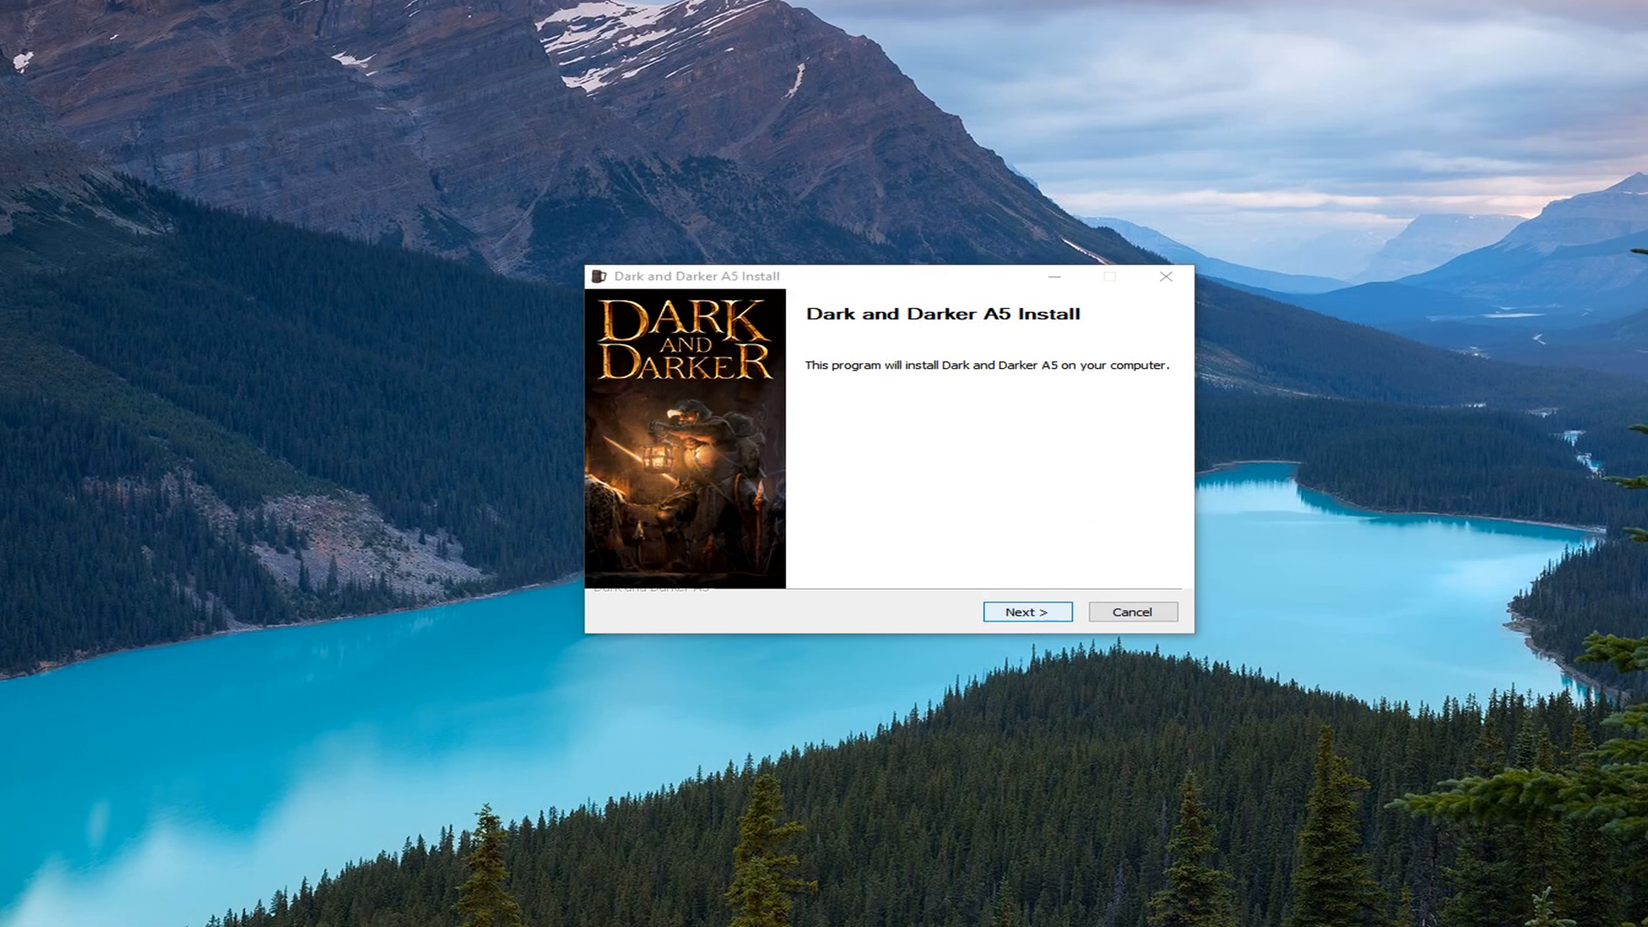
left_click(1026, 611)
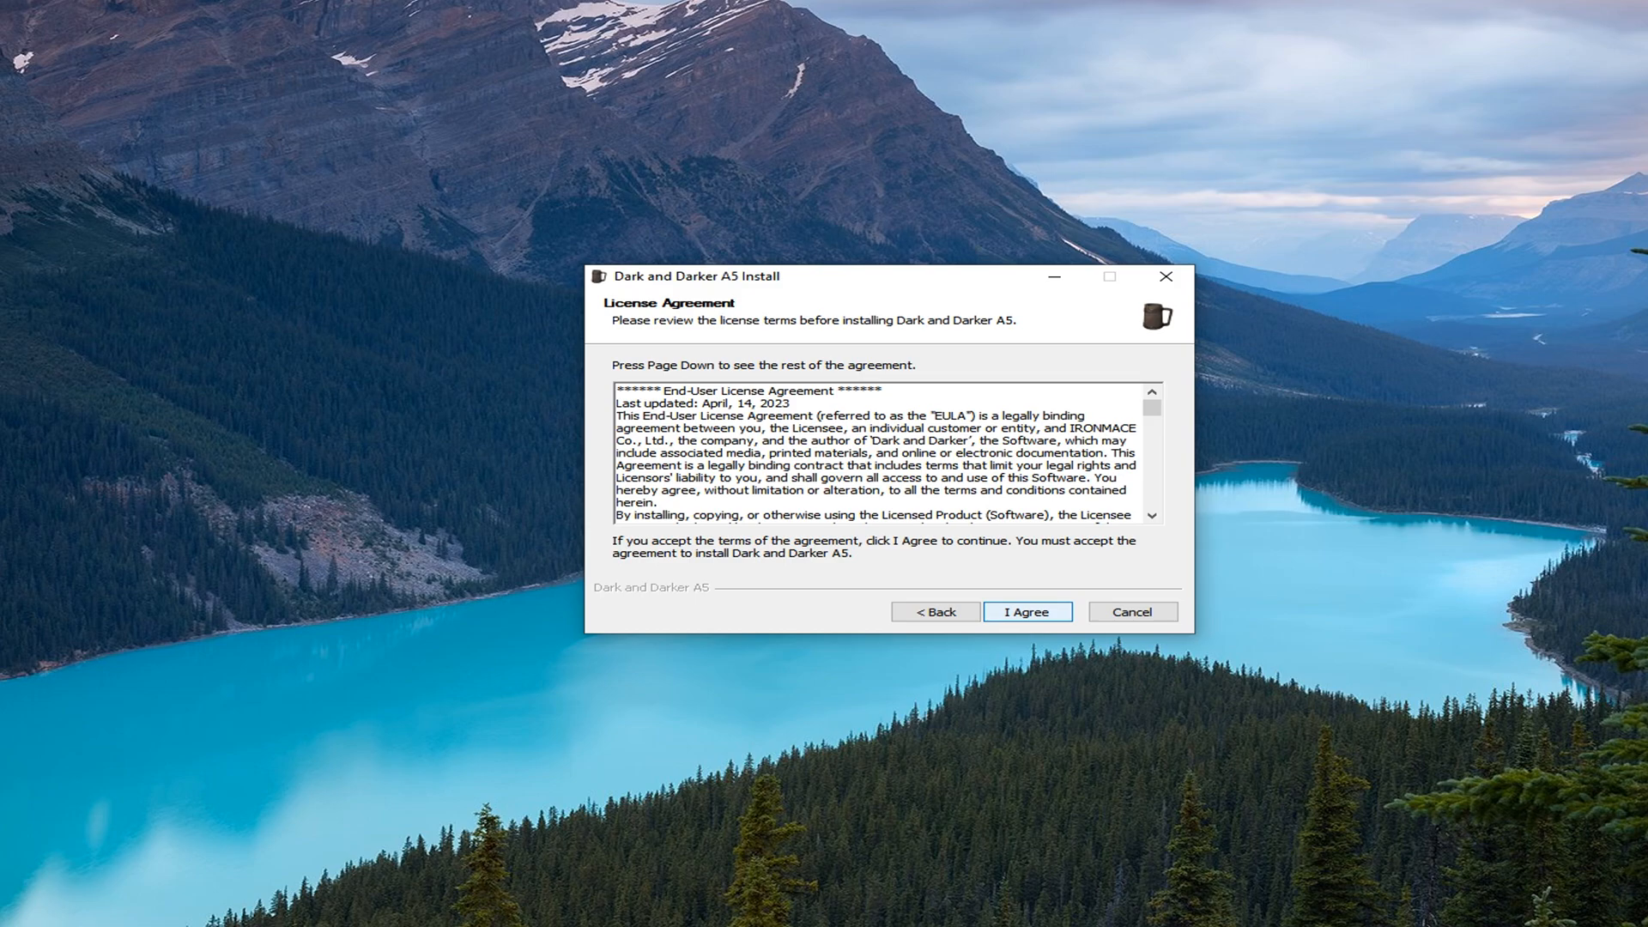
left_click(1027, 611)
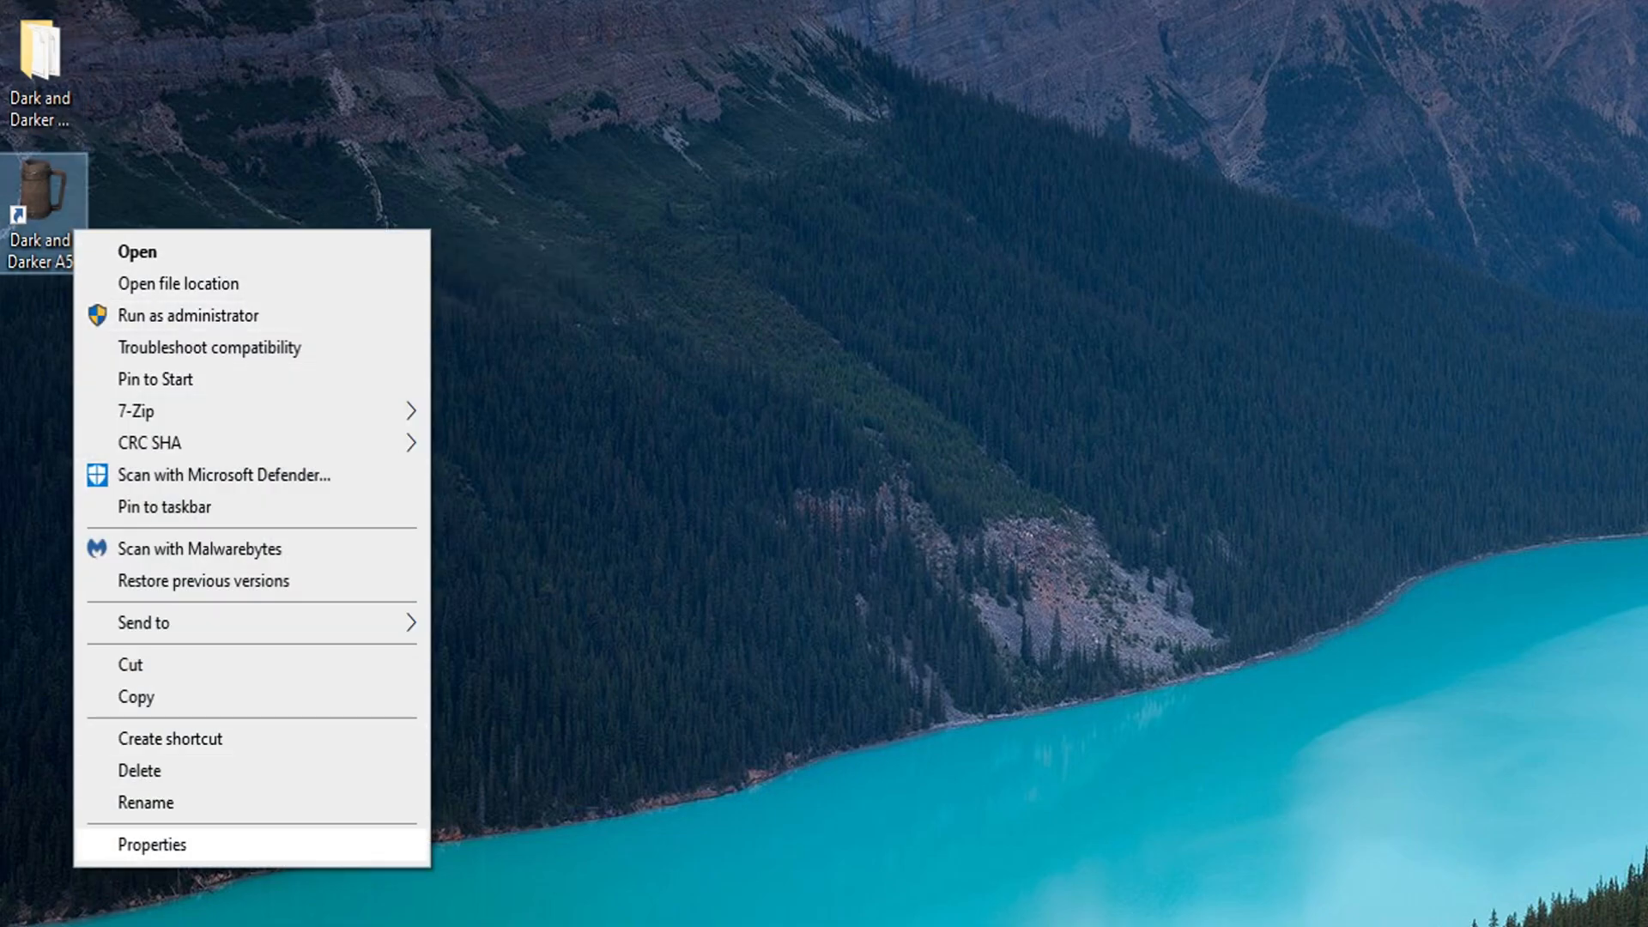
Step: Inspect the shortcut's Target field, noting the server address and port 30000
left_click(151, 845)
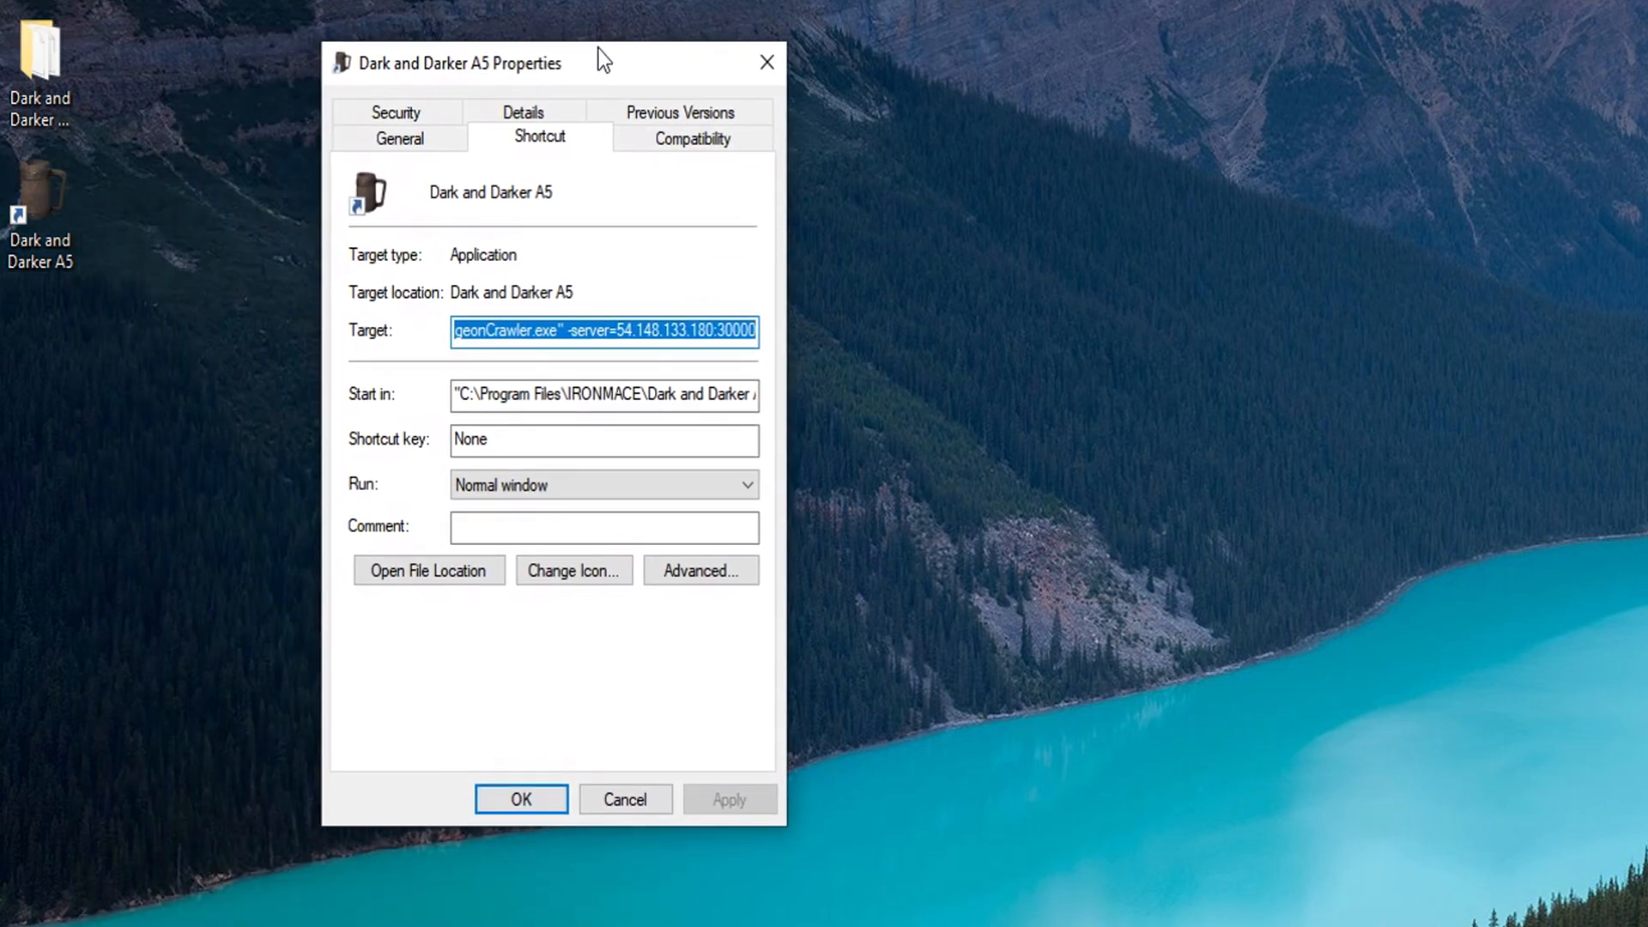
left_click(577, 331)
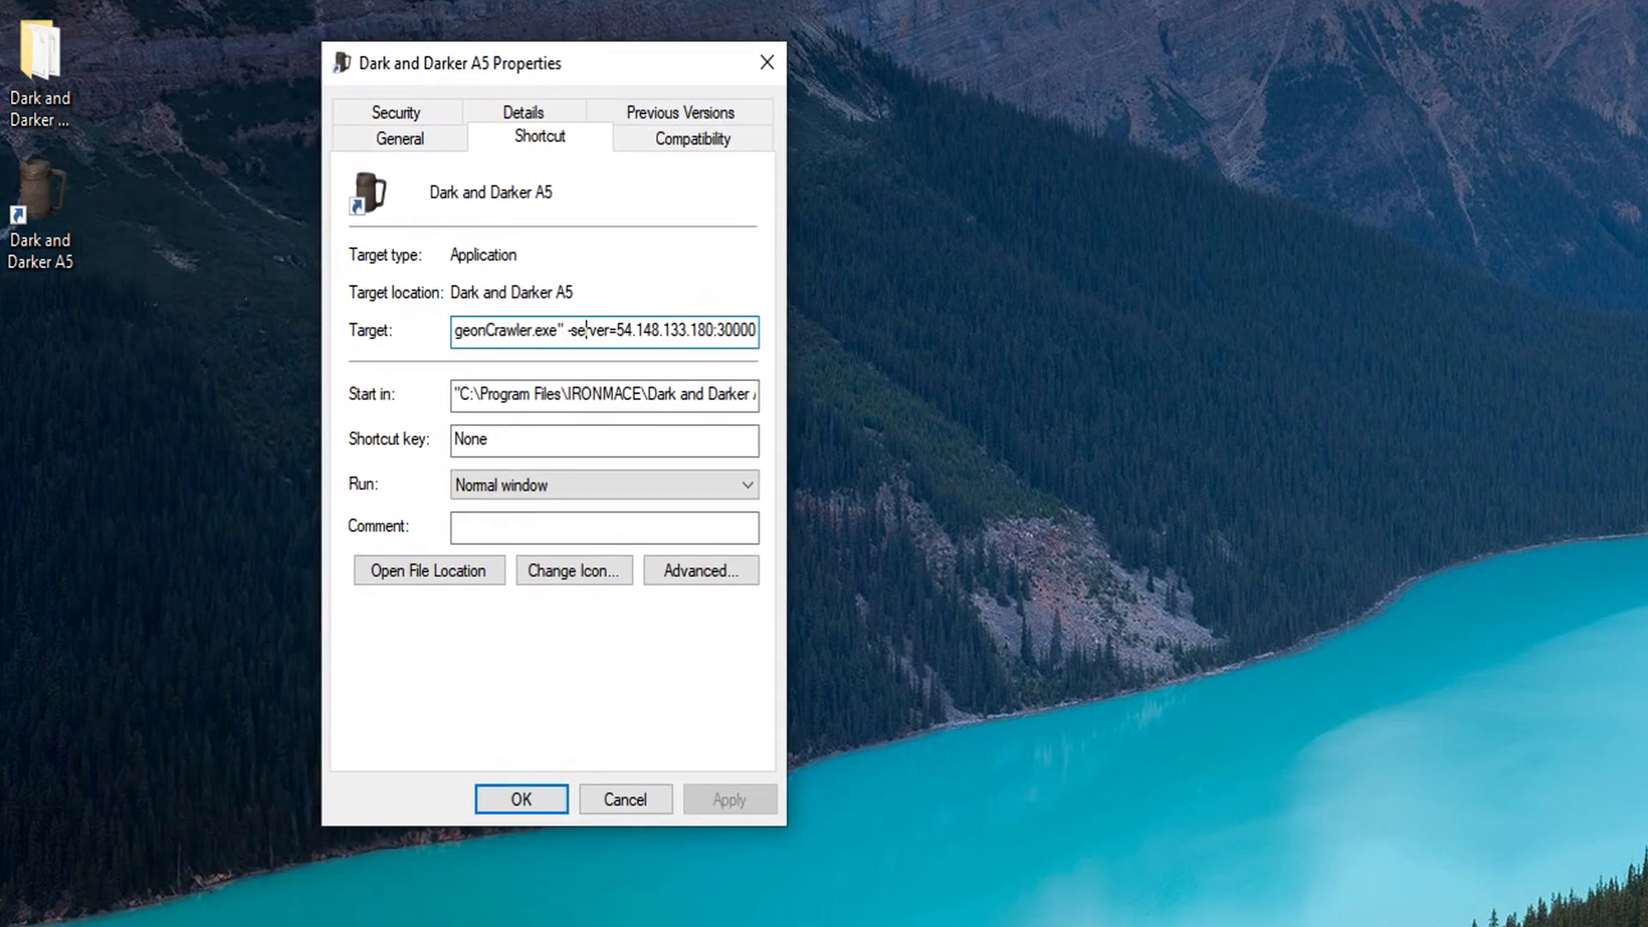
double_click(587, 331)
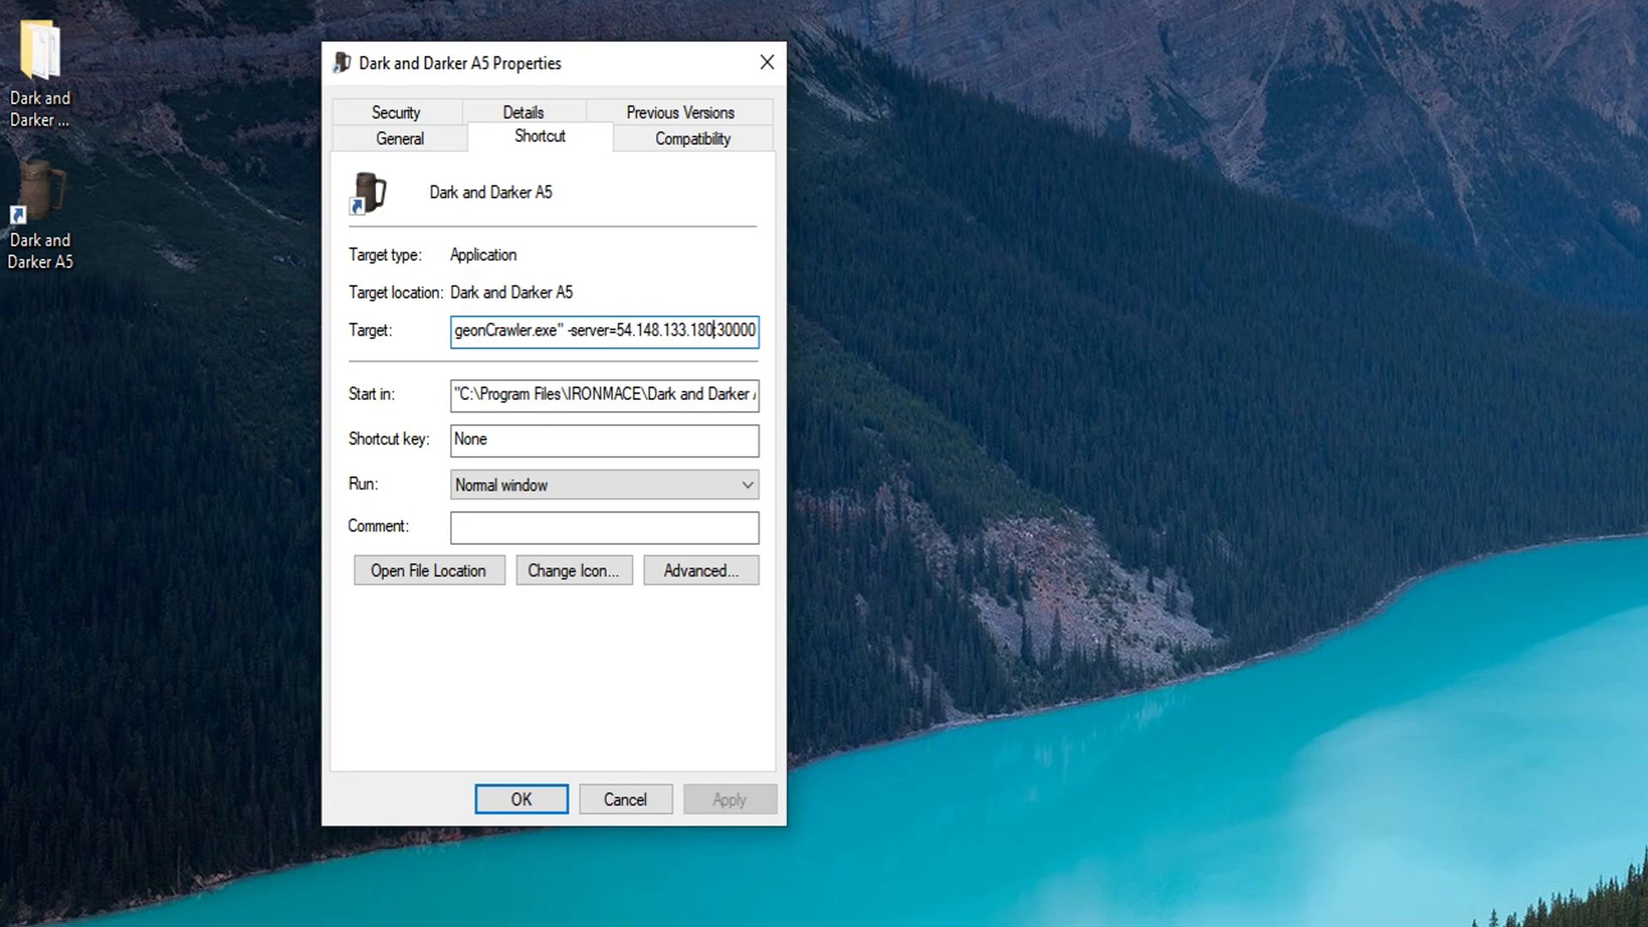
double_click(668, 331)
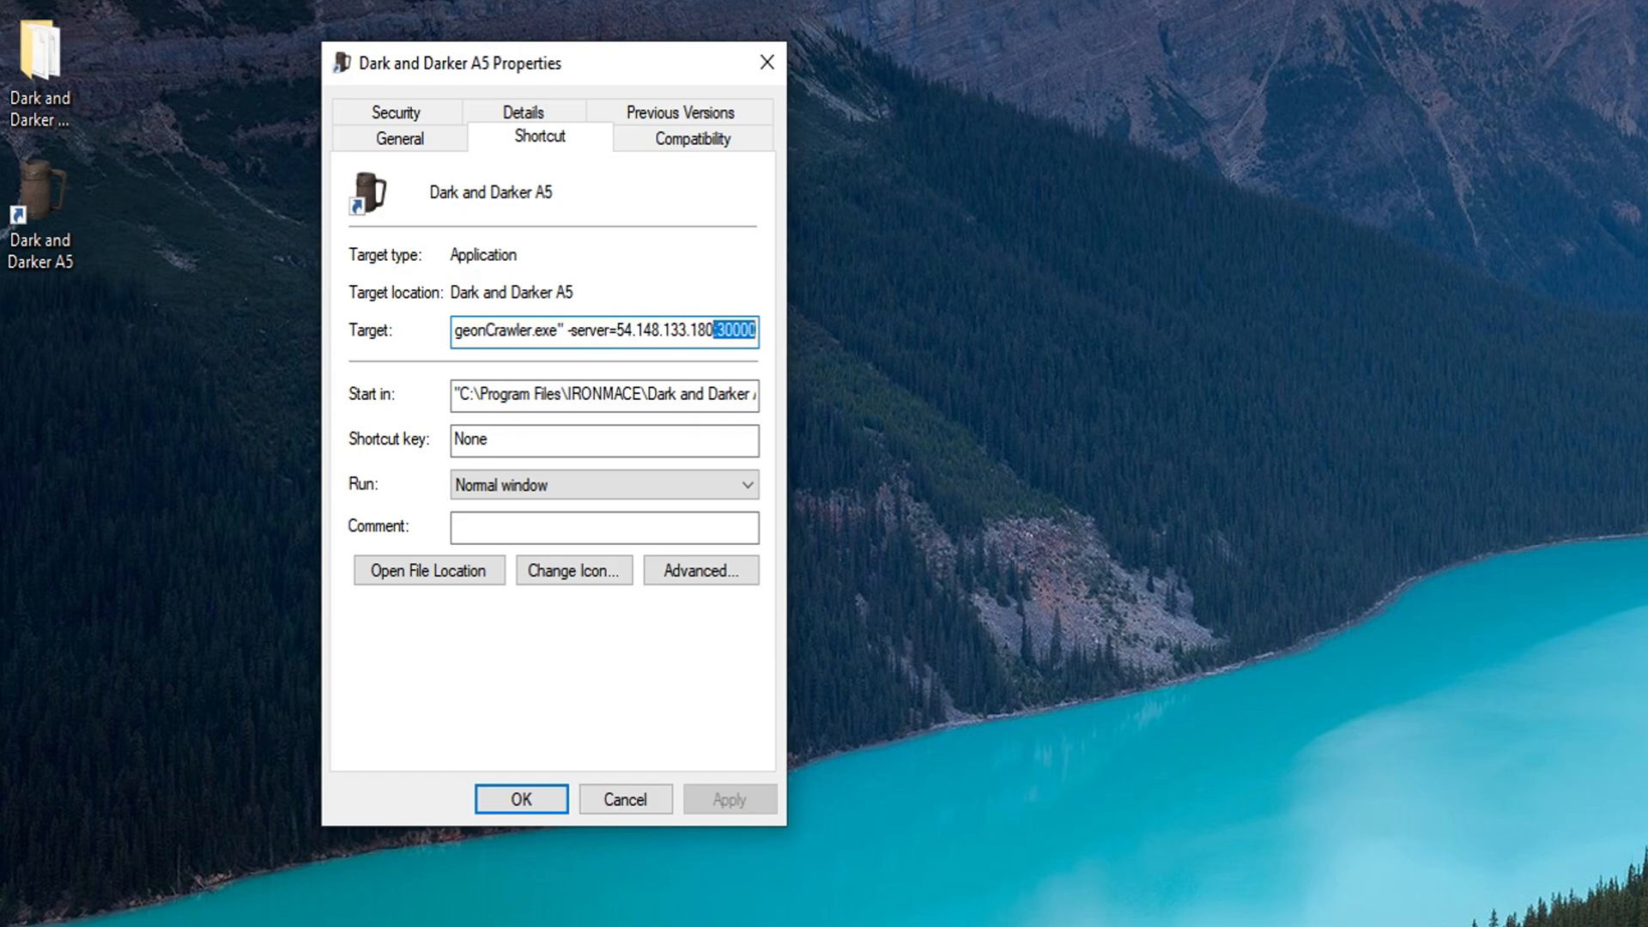
Step: Review the shortcut's Compatibility options, close Properties and launch the game
left_click(692, 137)
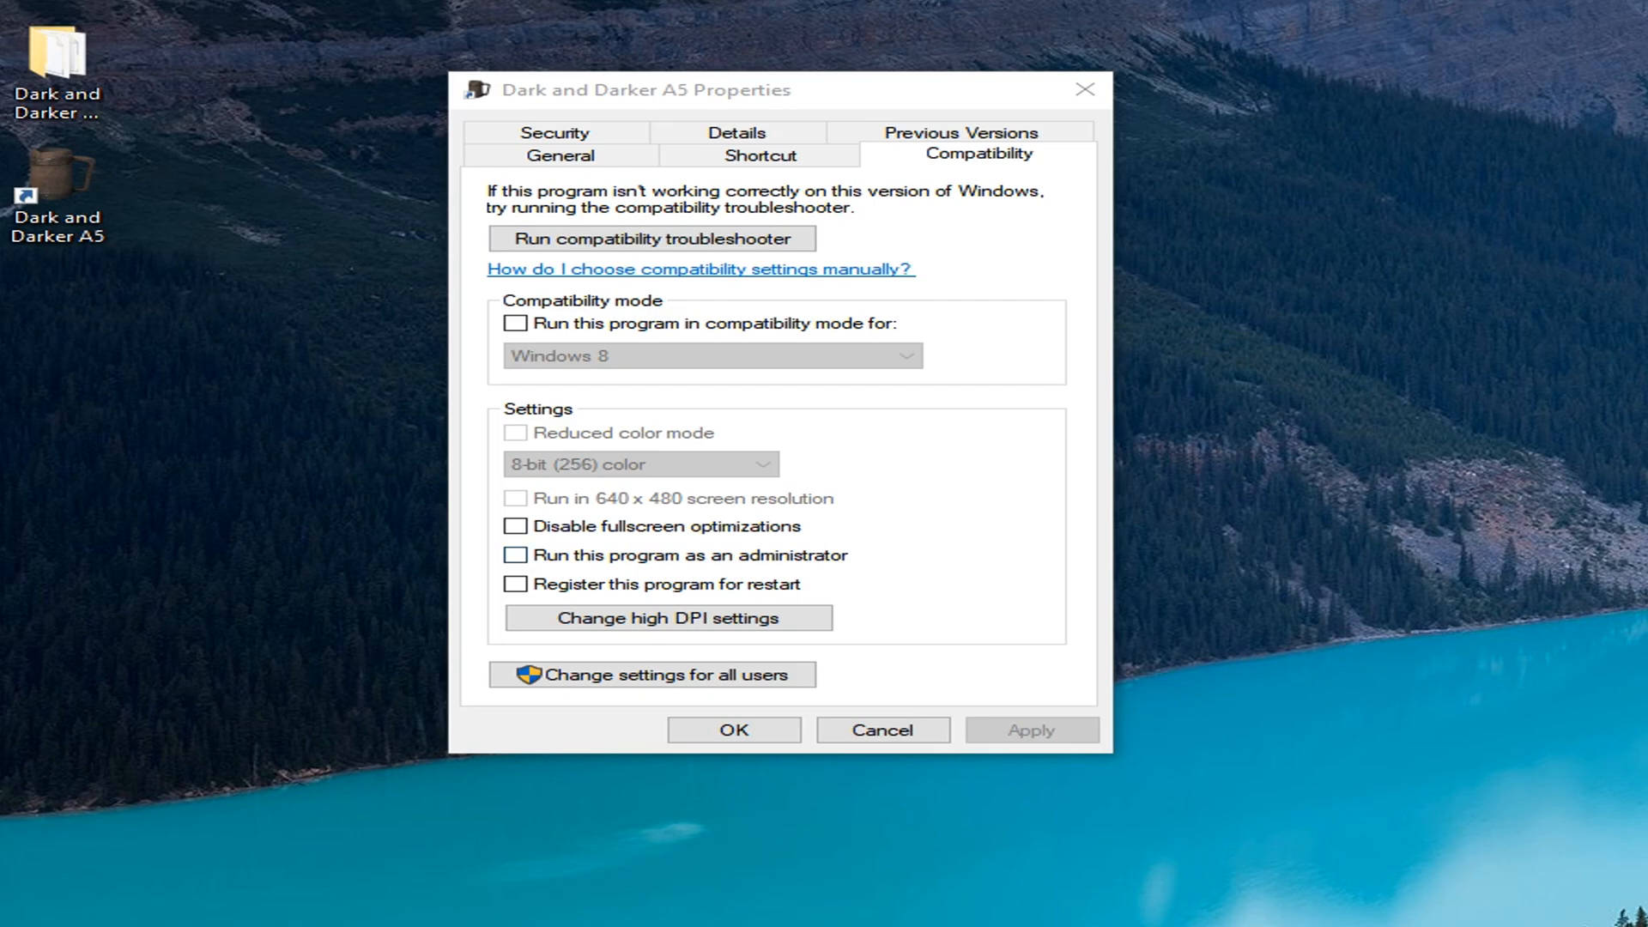
left_click(515, 554)
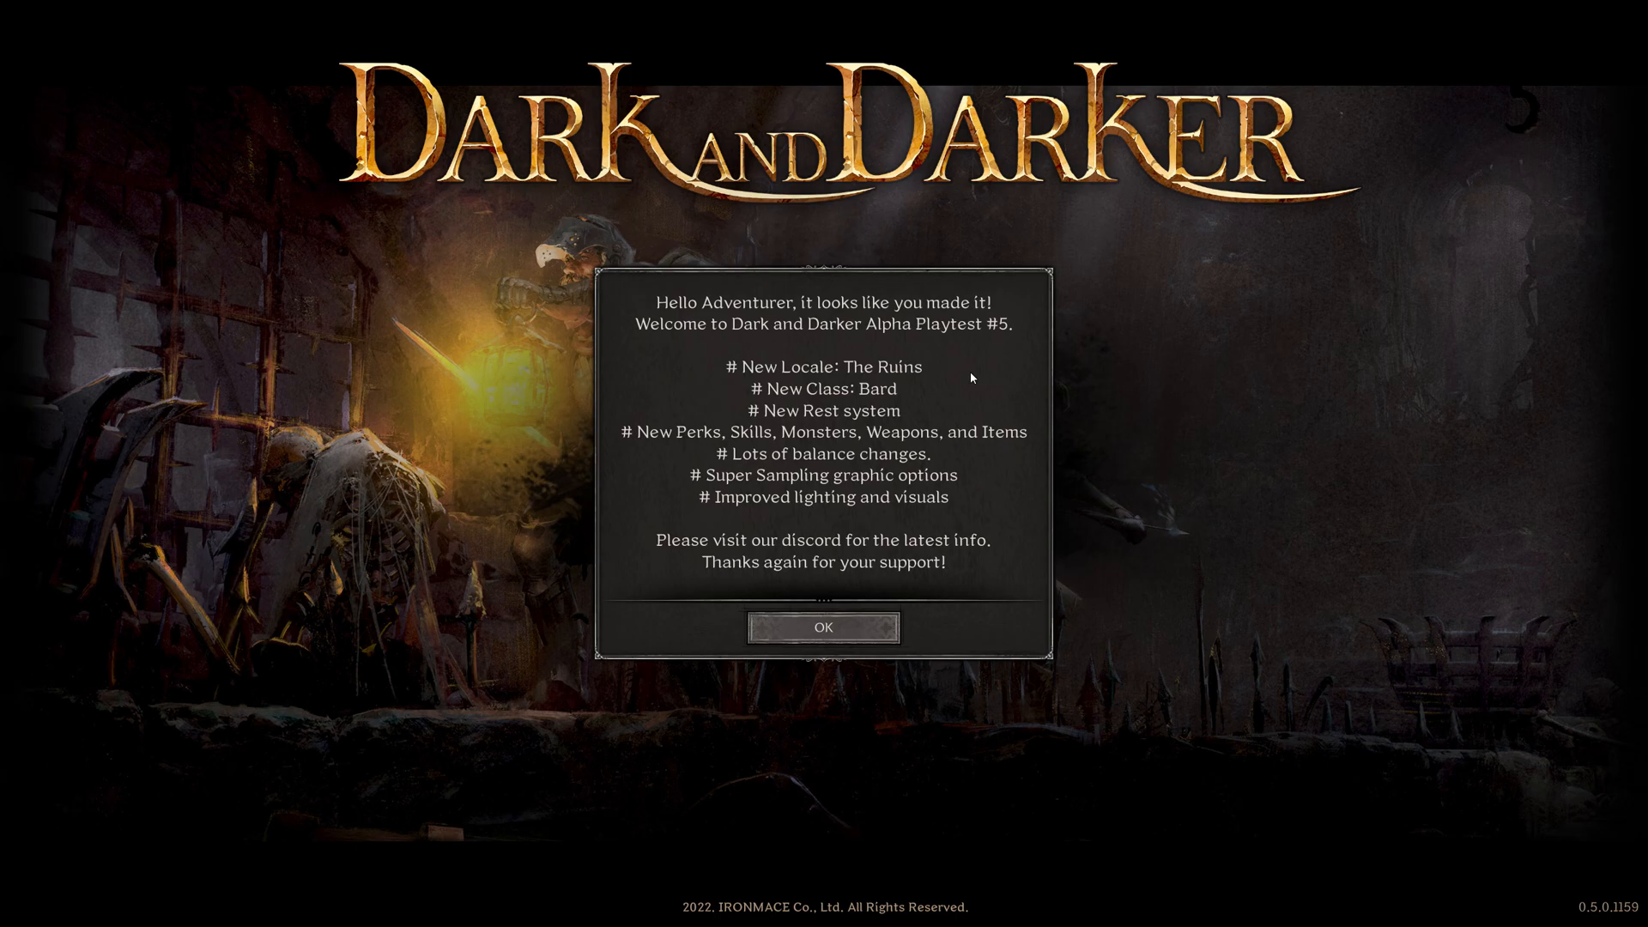
mouse_move(834, 587)
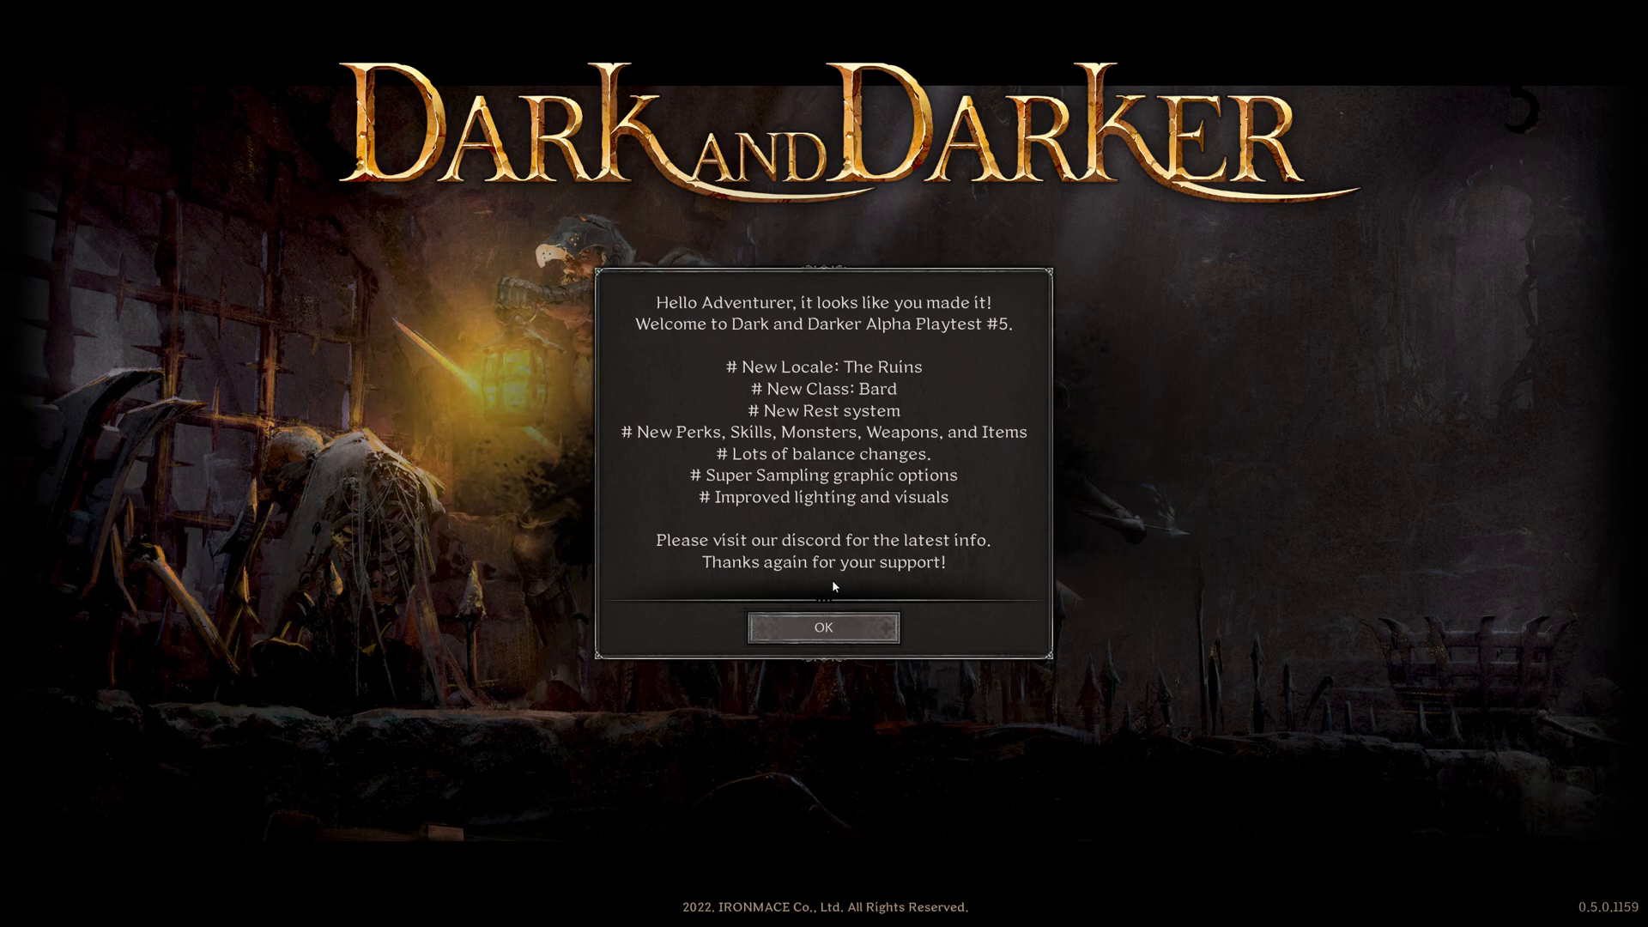
Step: Dismiss the playtest welcome message and log in as 'Stimwalt'
left_click(826, 628)
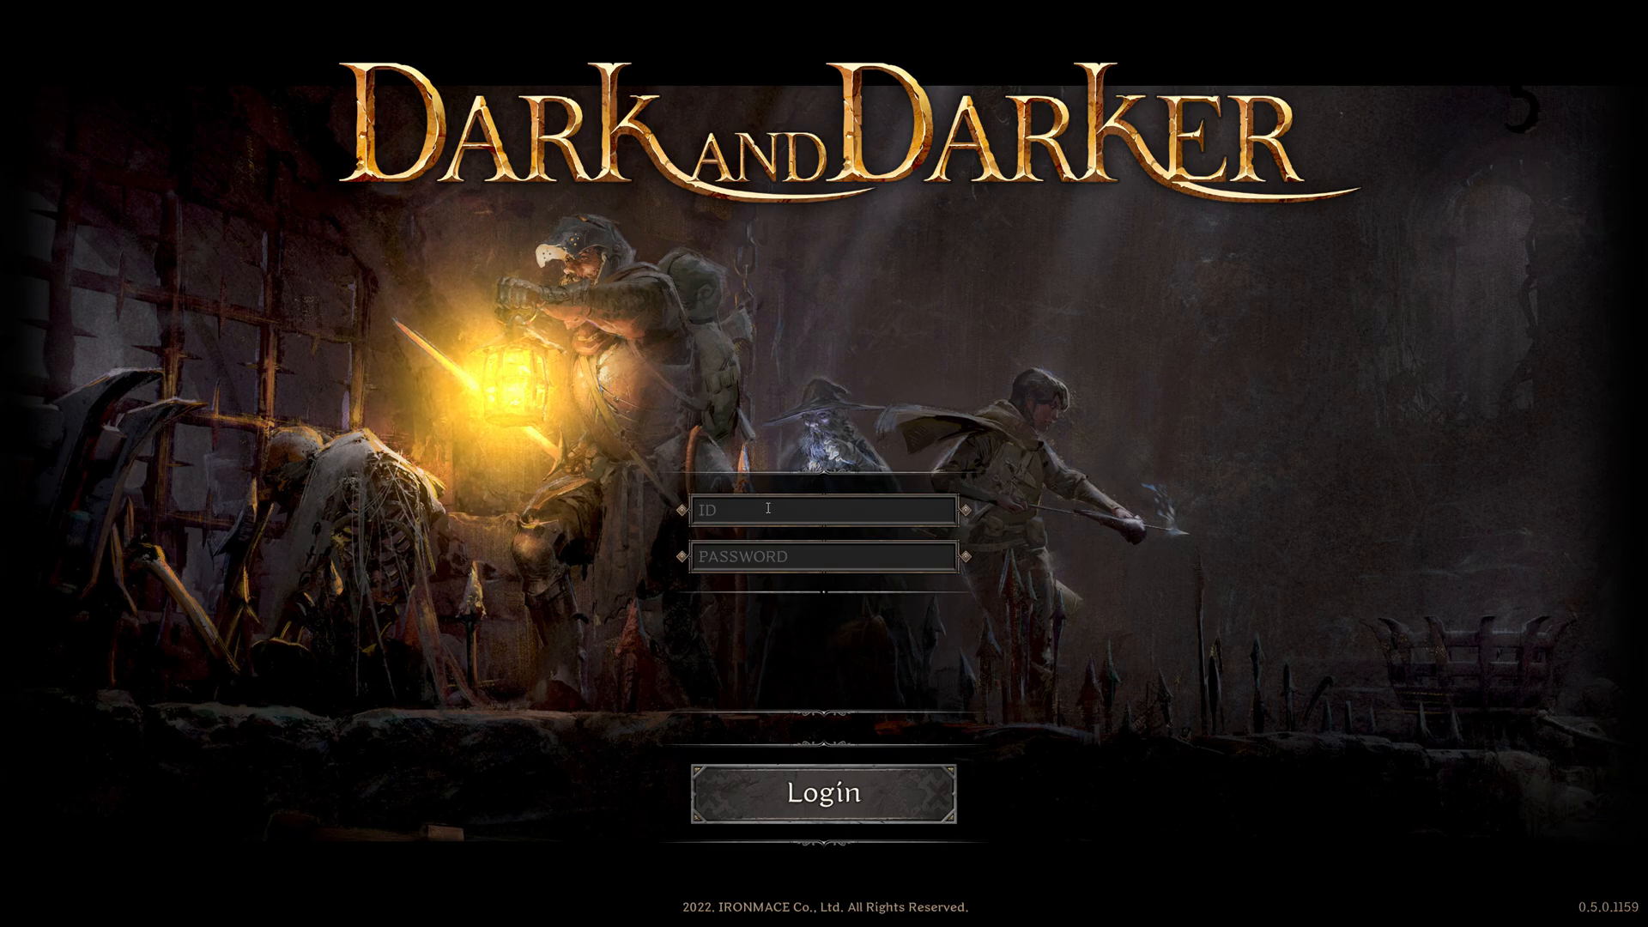
type("Stimwalt")
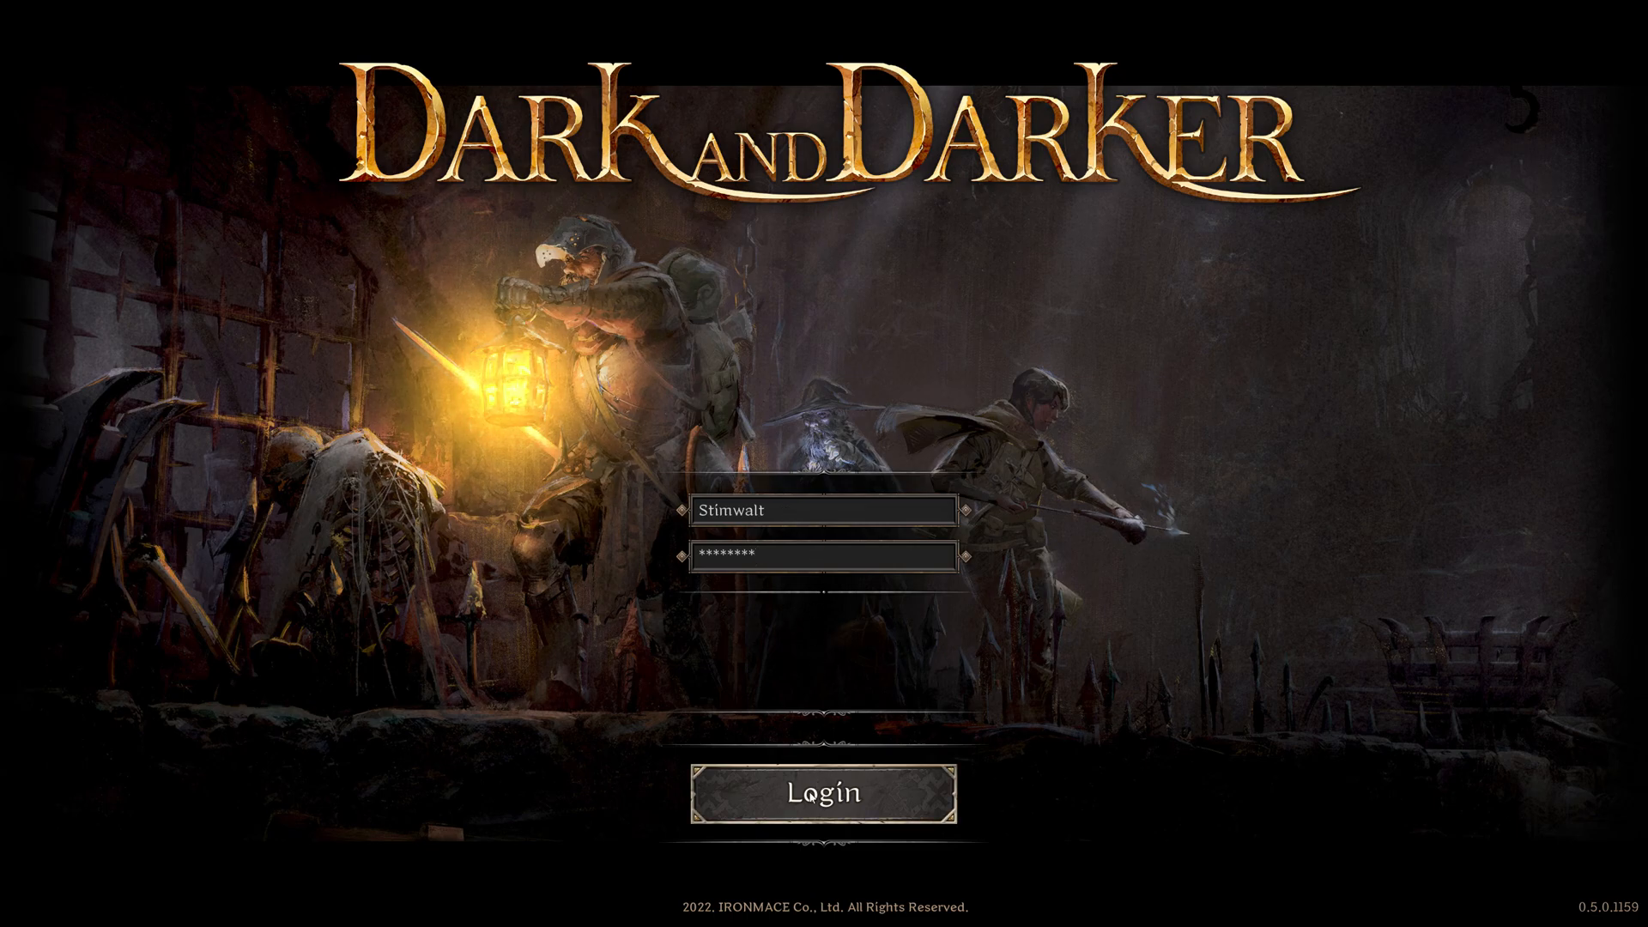
left_click(822, 792)
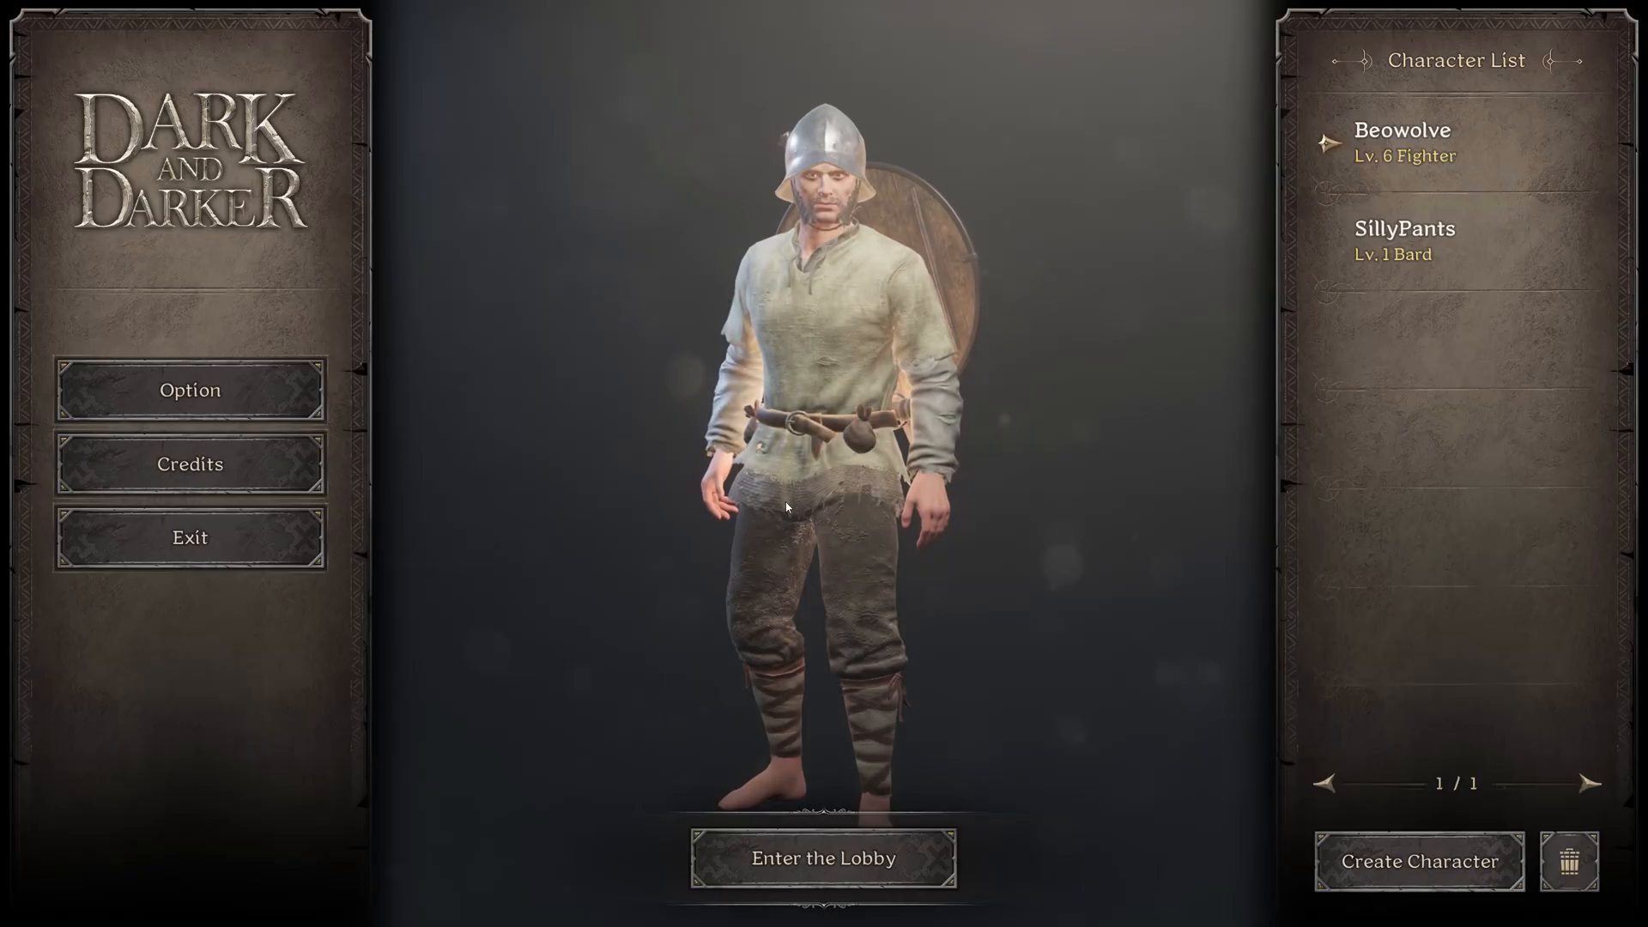
mouse_move(527, 450)
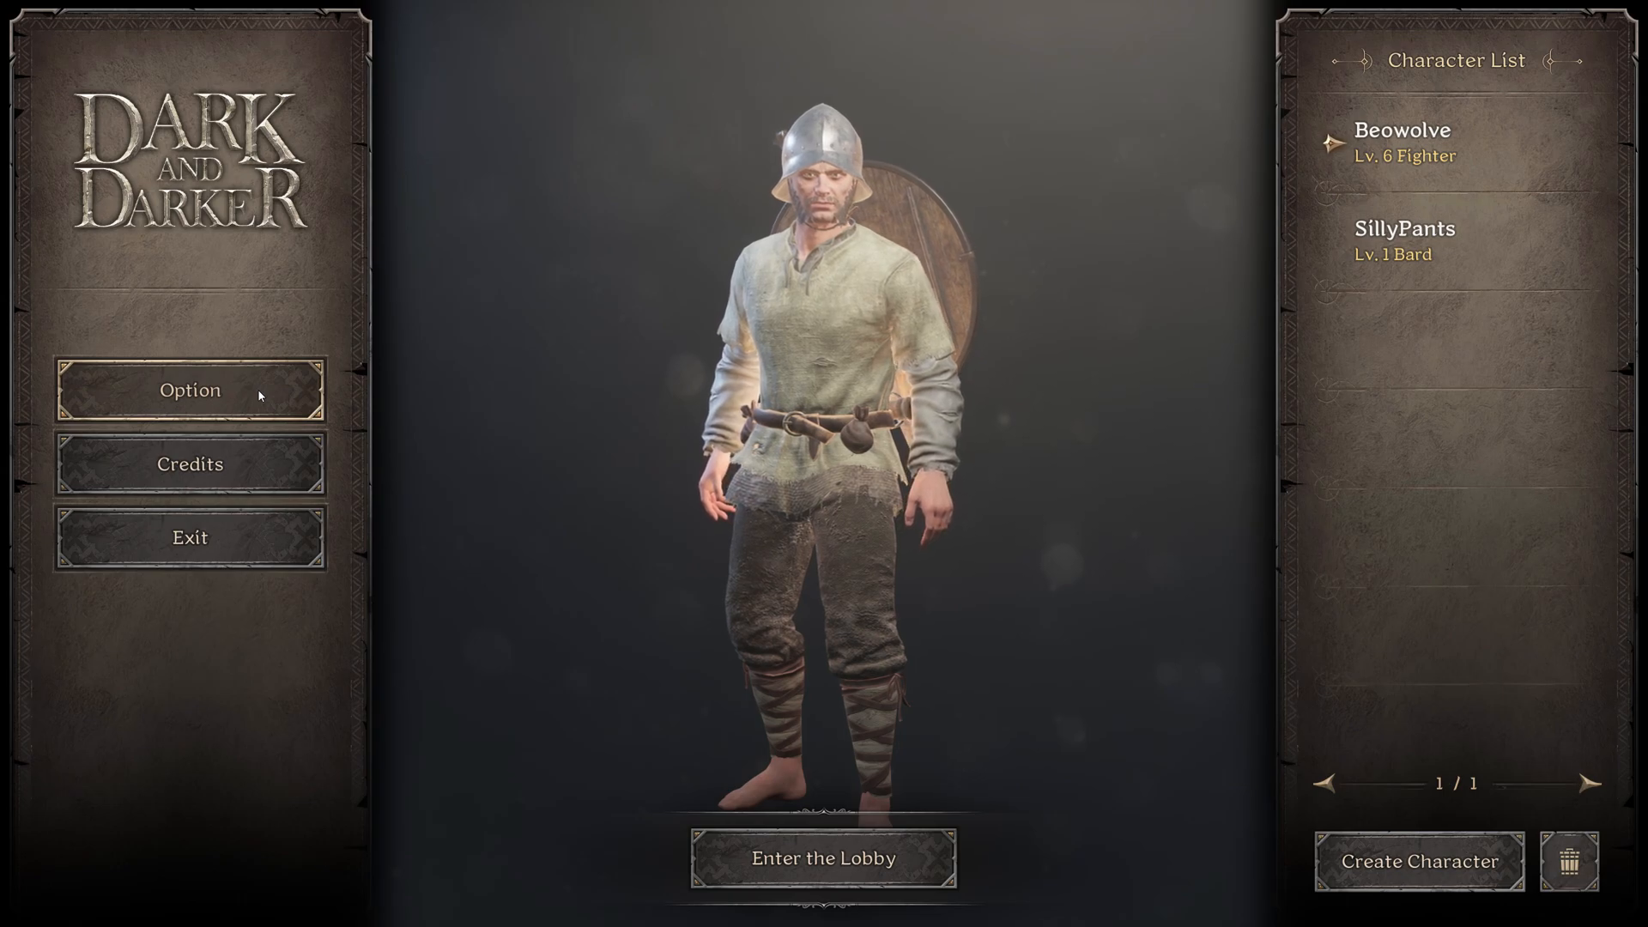
Step: Bring up the Options Video page to adjust quality settings
left_click(189, 389)
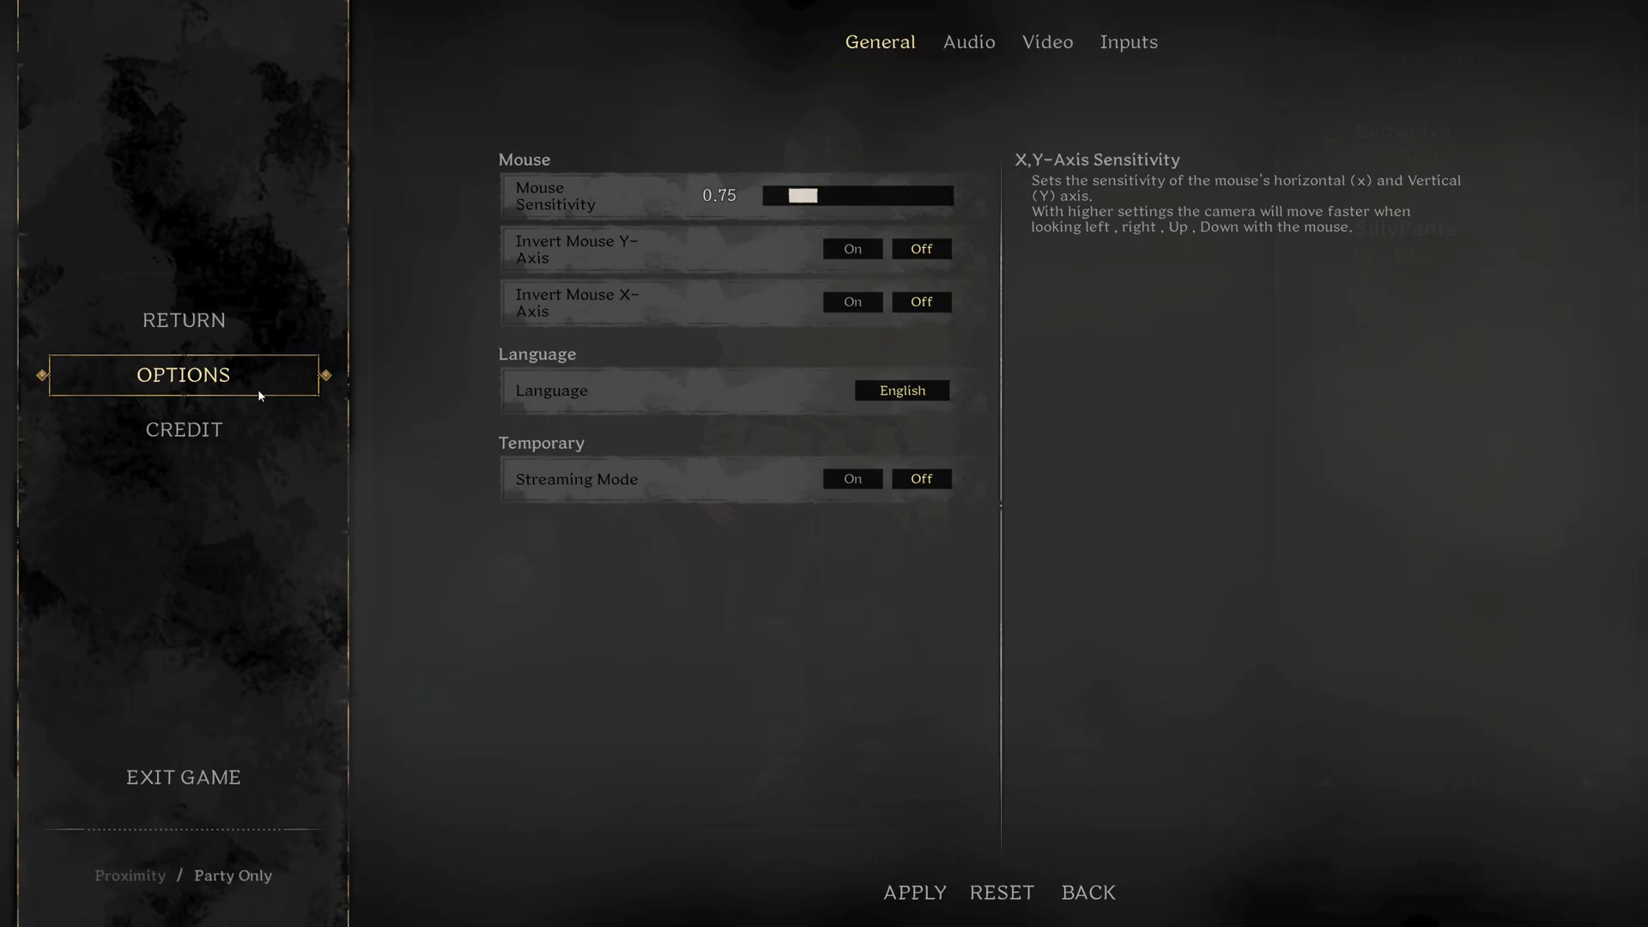
left_click(1045, 41)
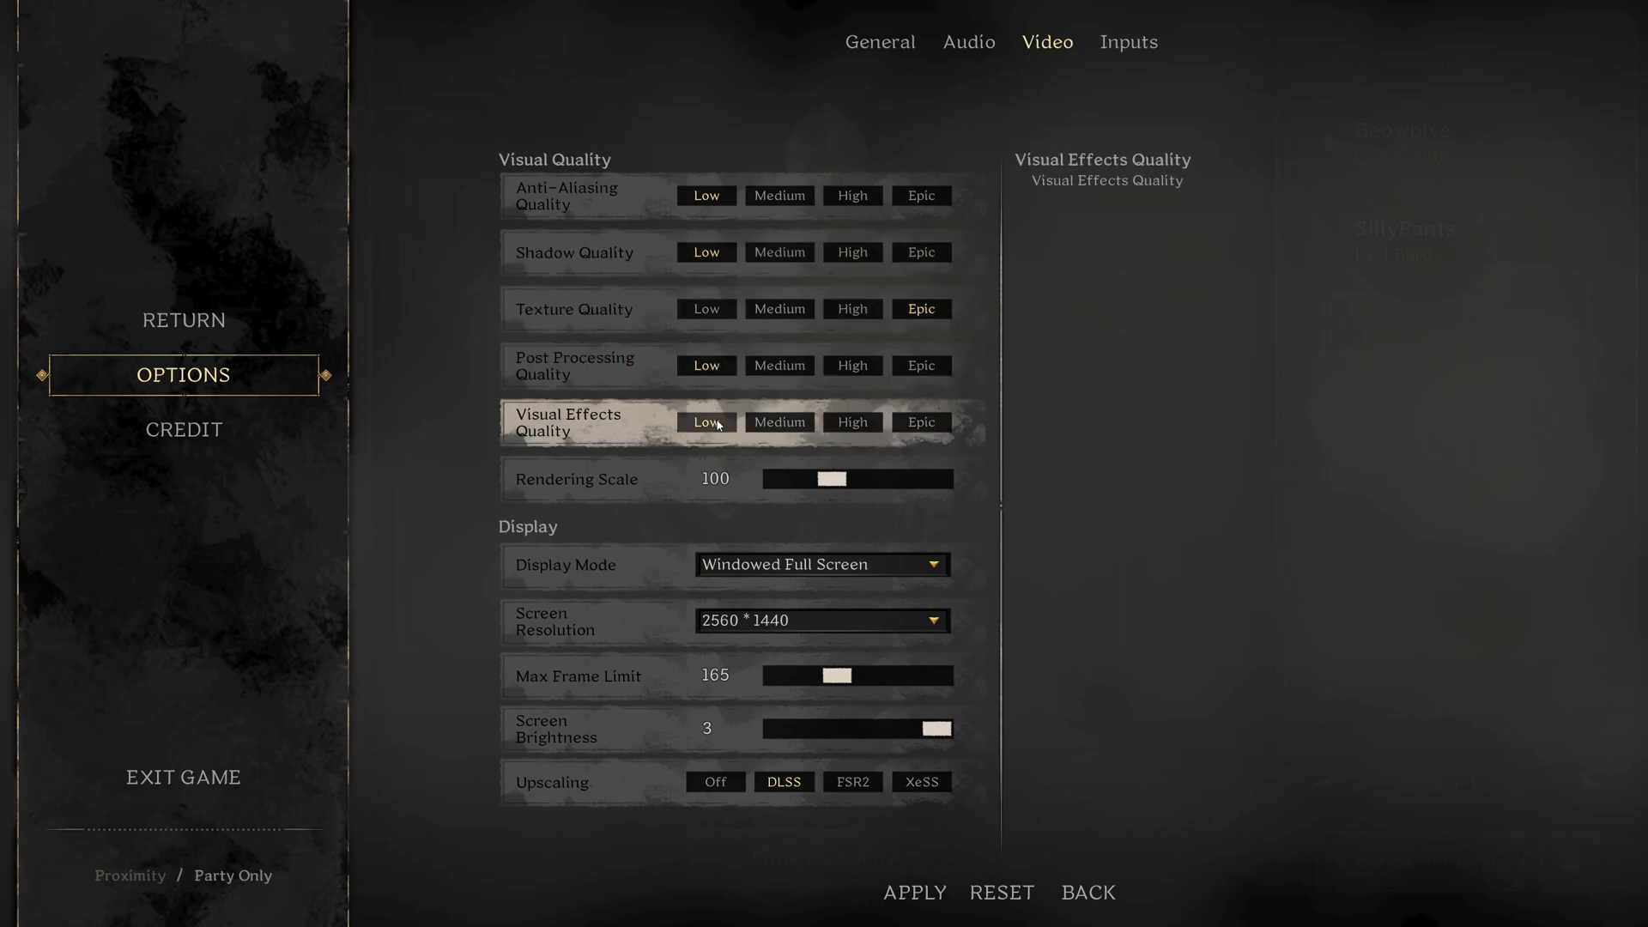
mouse_move(714, 479)
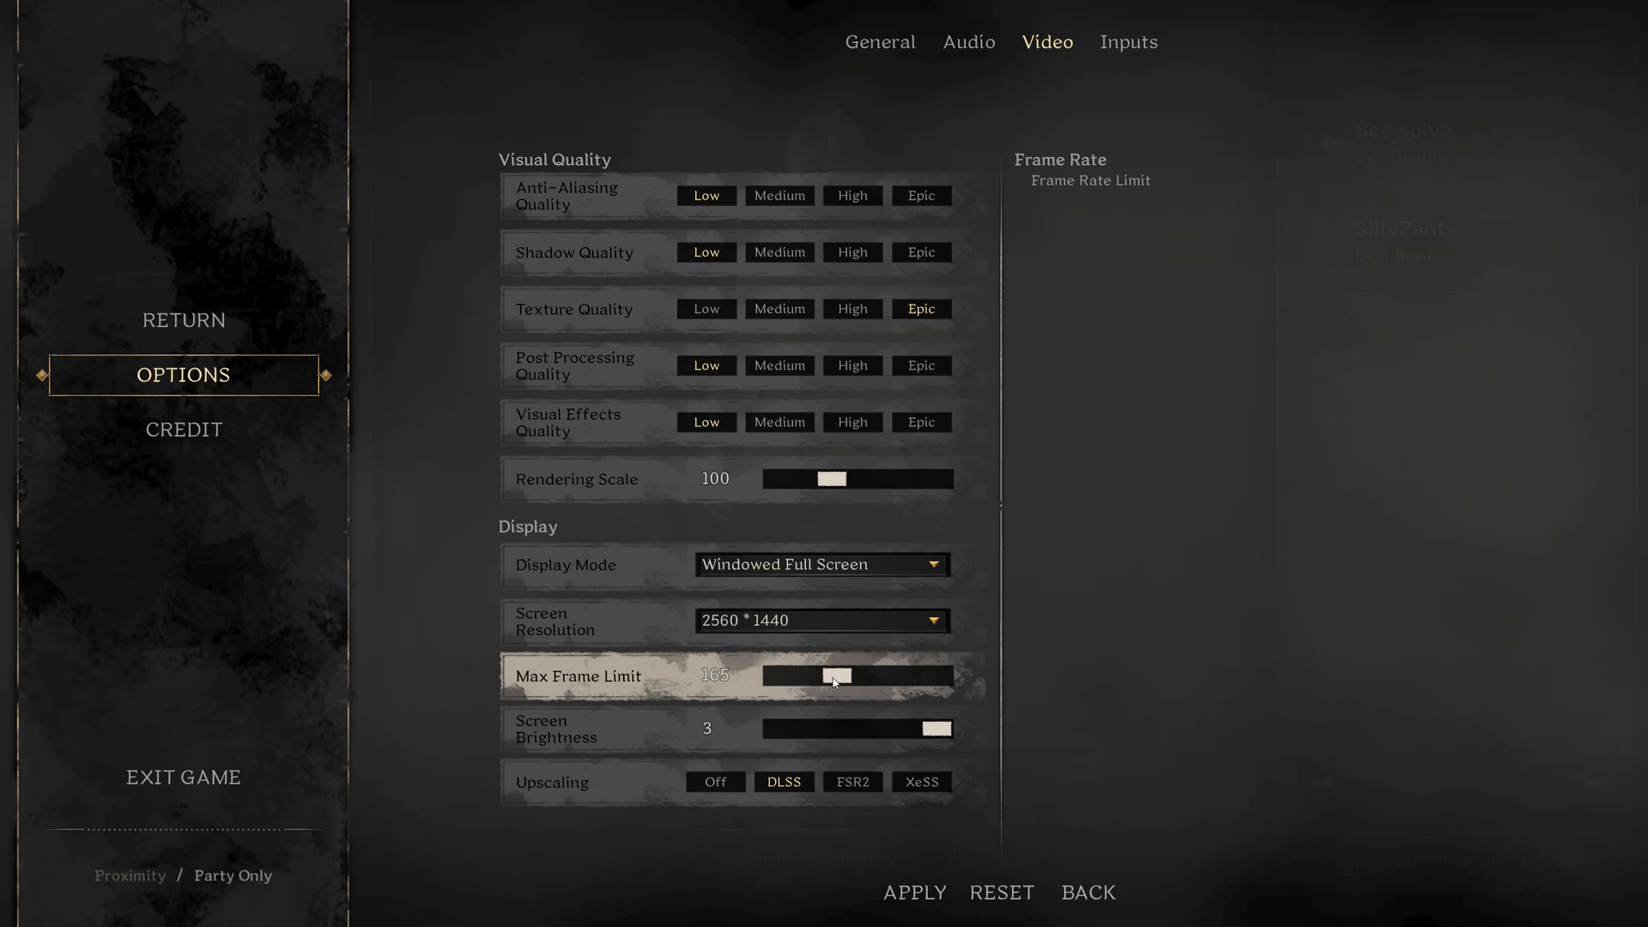
mouse_move(782, 781)
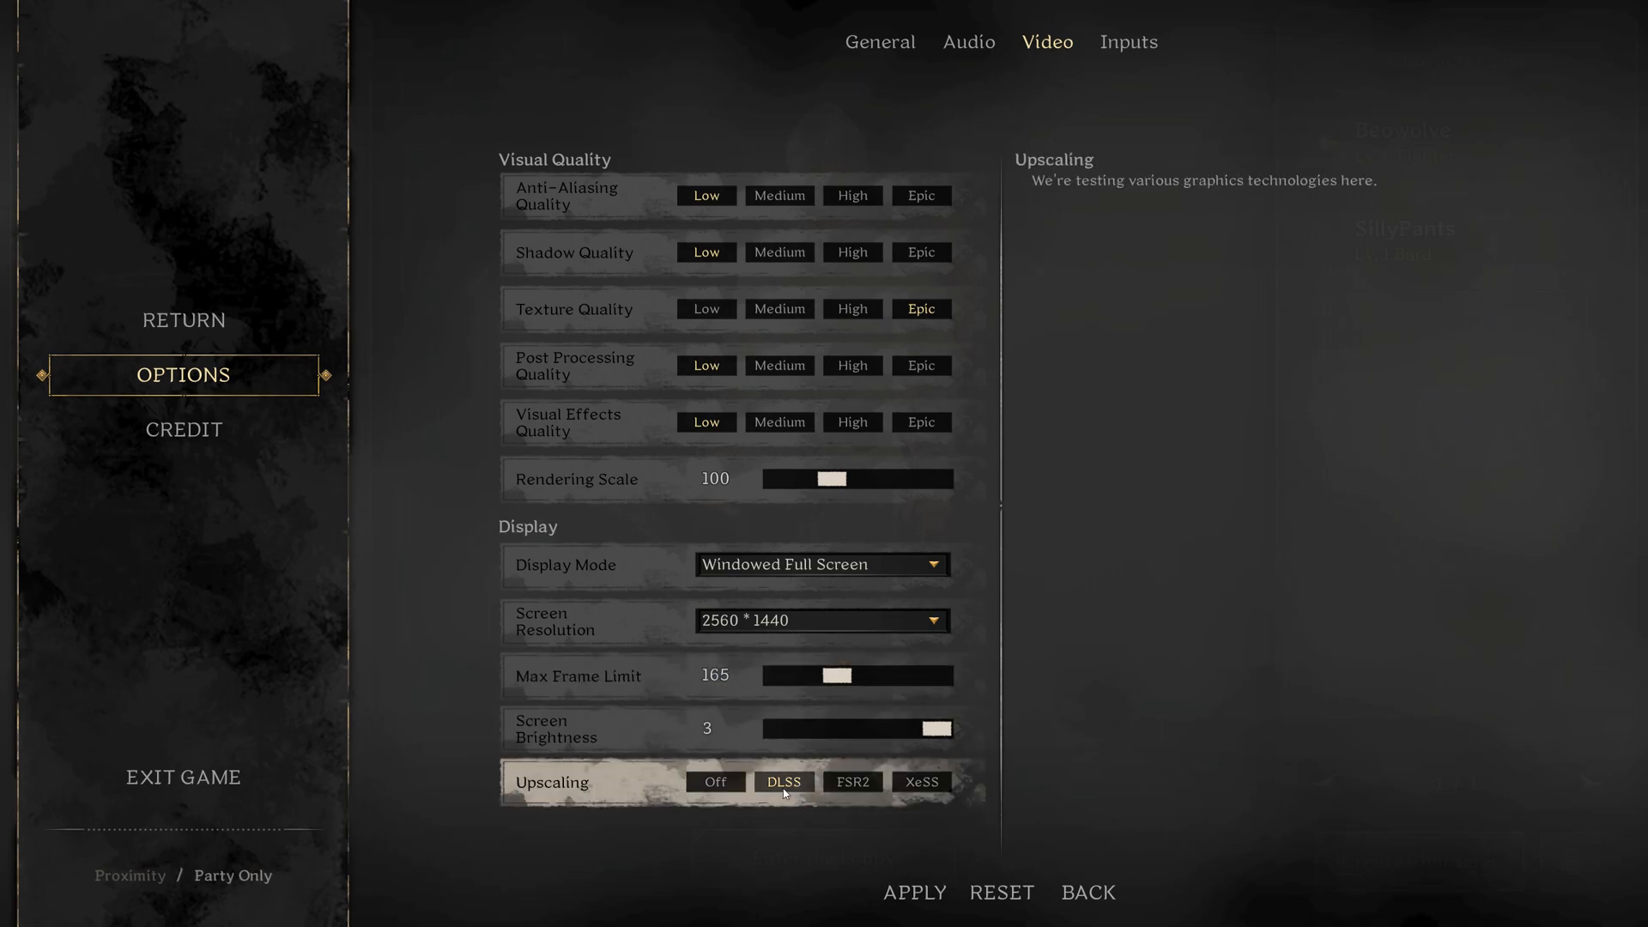
mouse_move(853, 786)
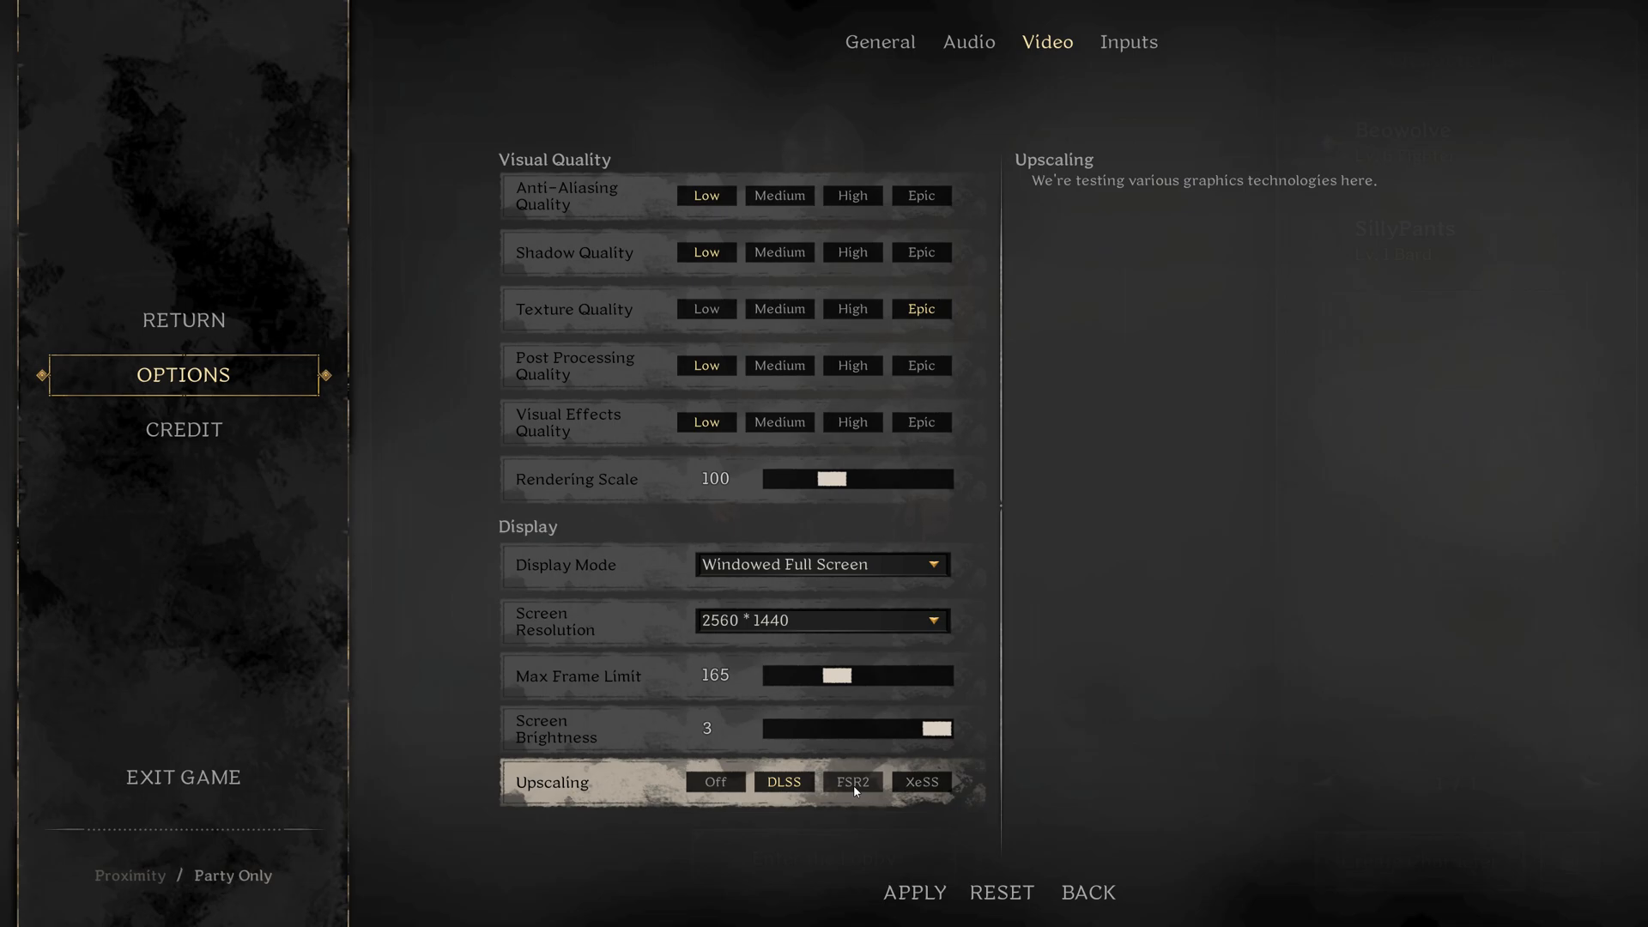
mouse_move(941, 786)
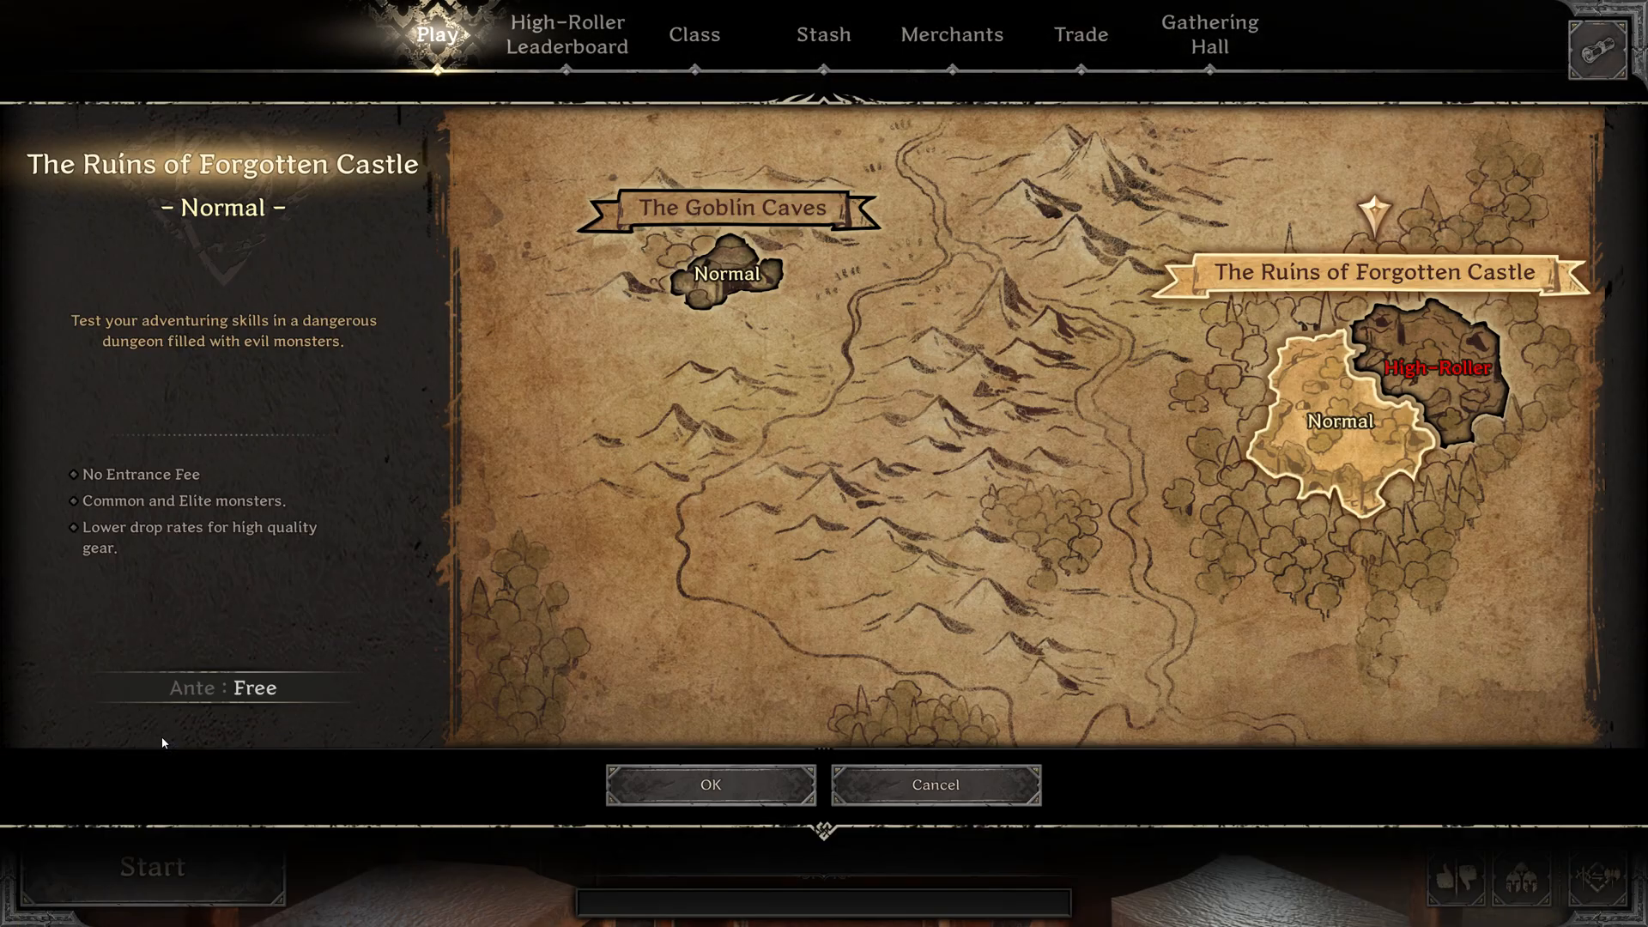
mouse_move(1149, 457)
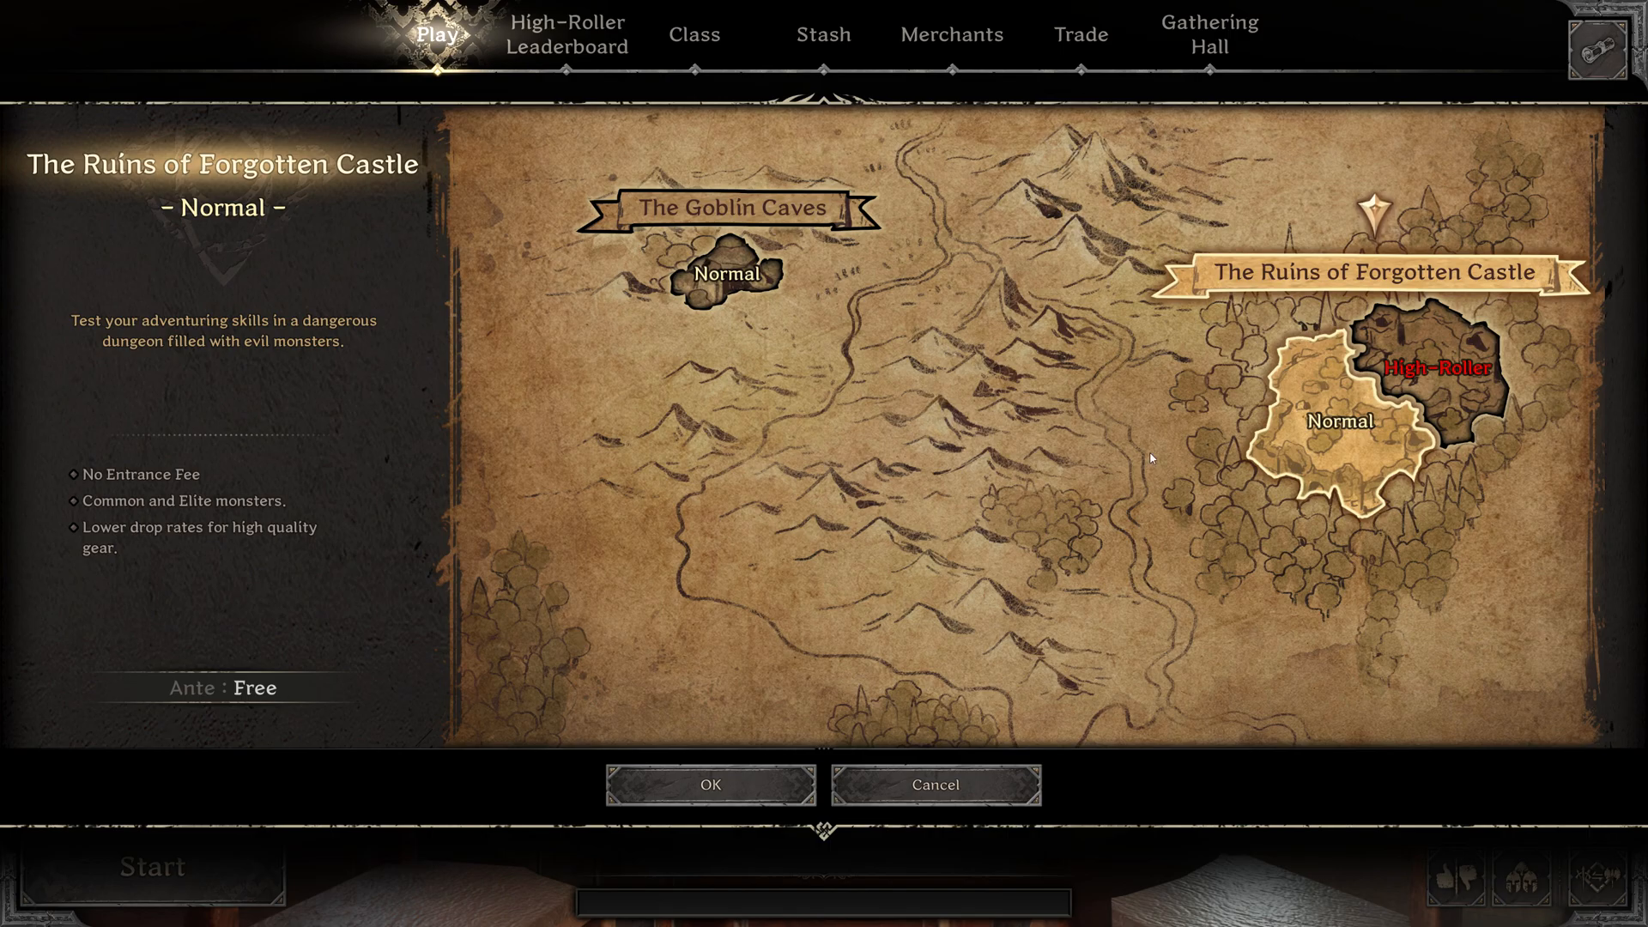
mouse_move(1287, 283)
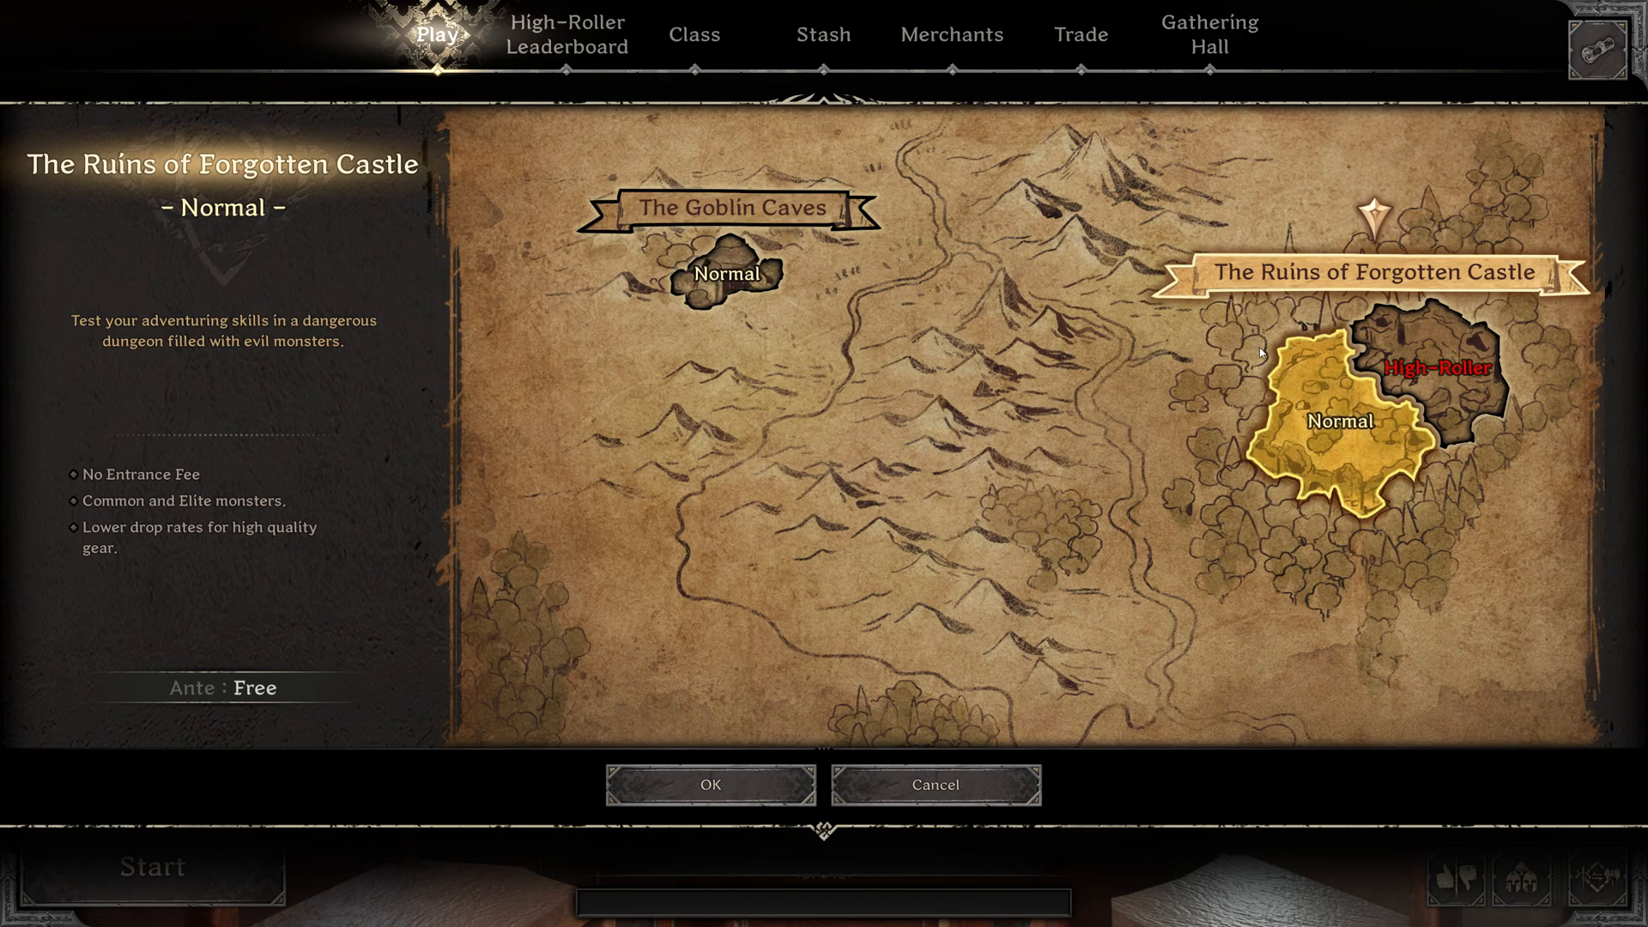
Step: Choose Ruins of Forgotten Castle (Normal) after a look at The Goblin Caves, and confirm it
left_click(726, 272)
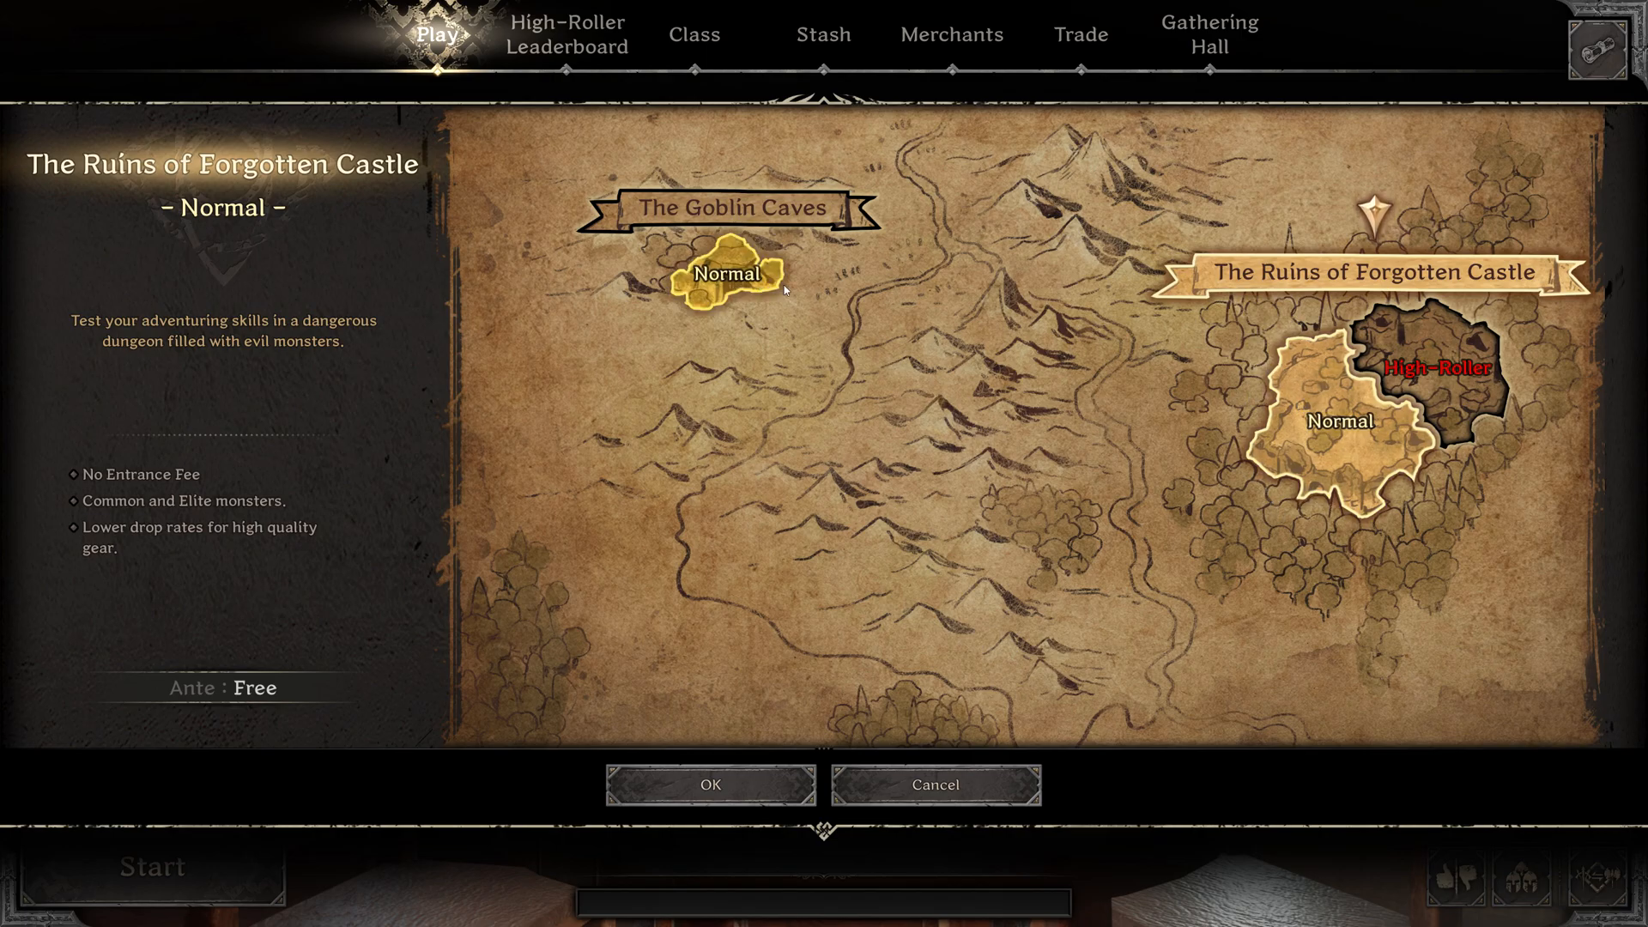
left_click(724, 278)
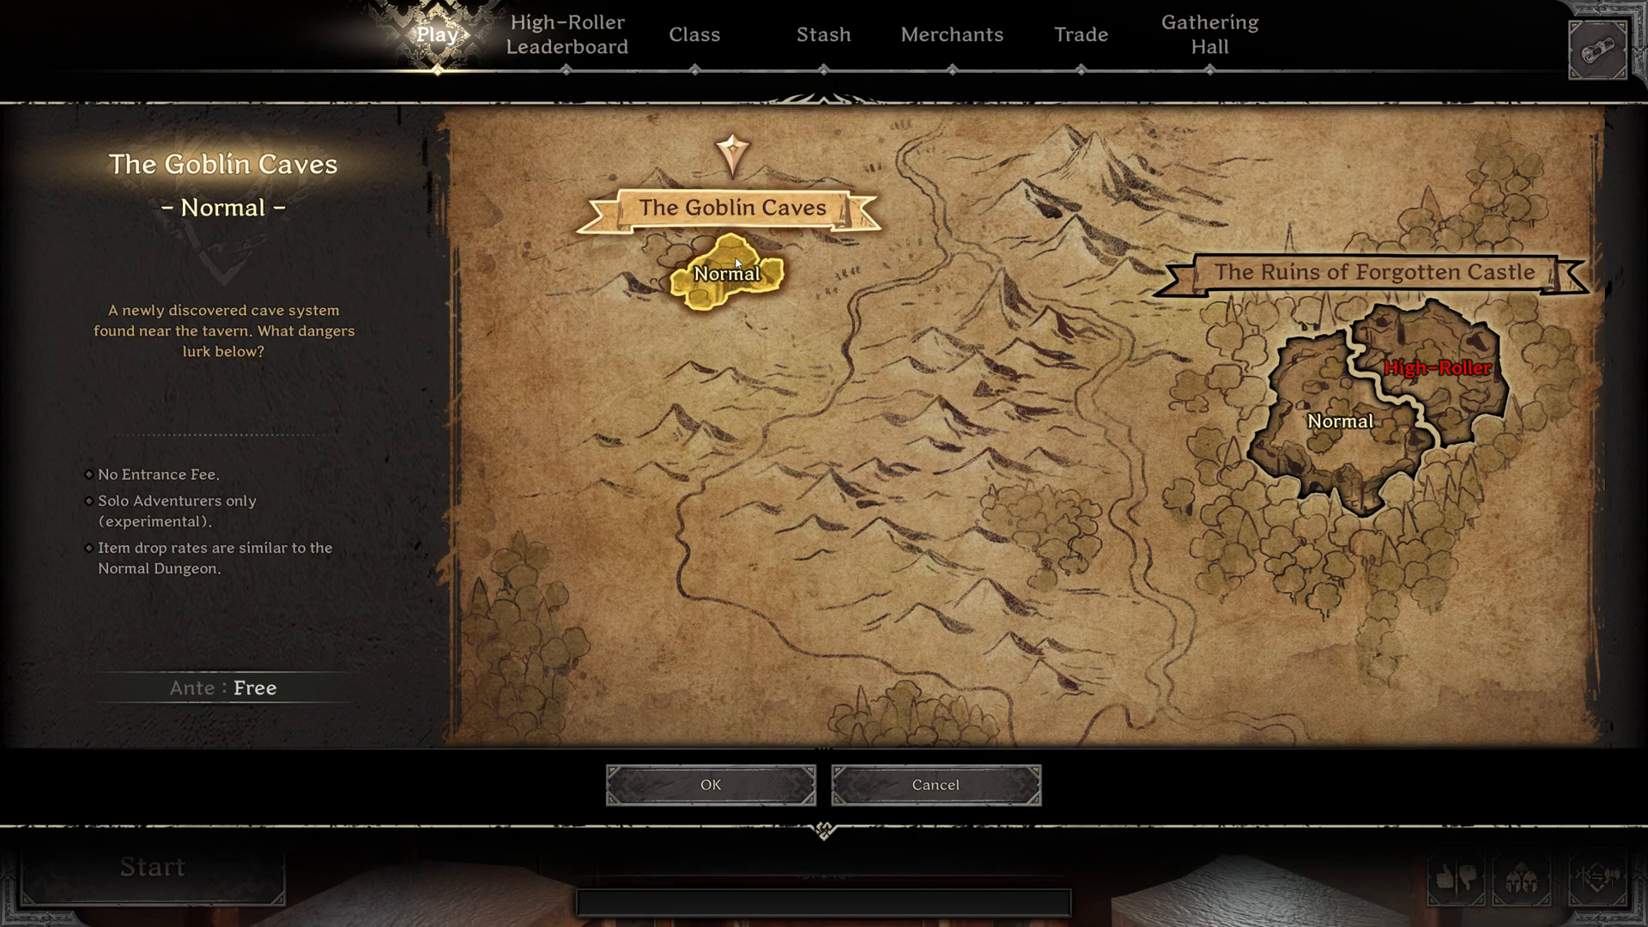
left_click(1335, 420)
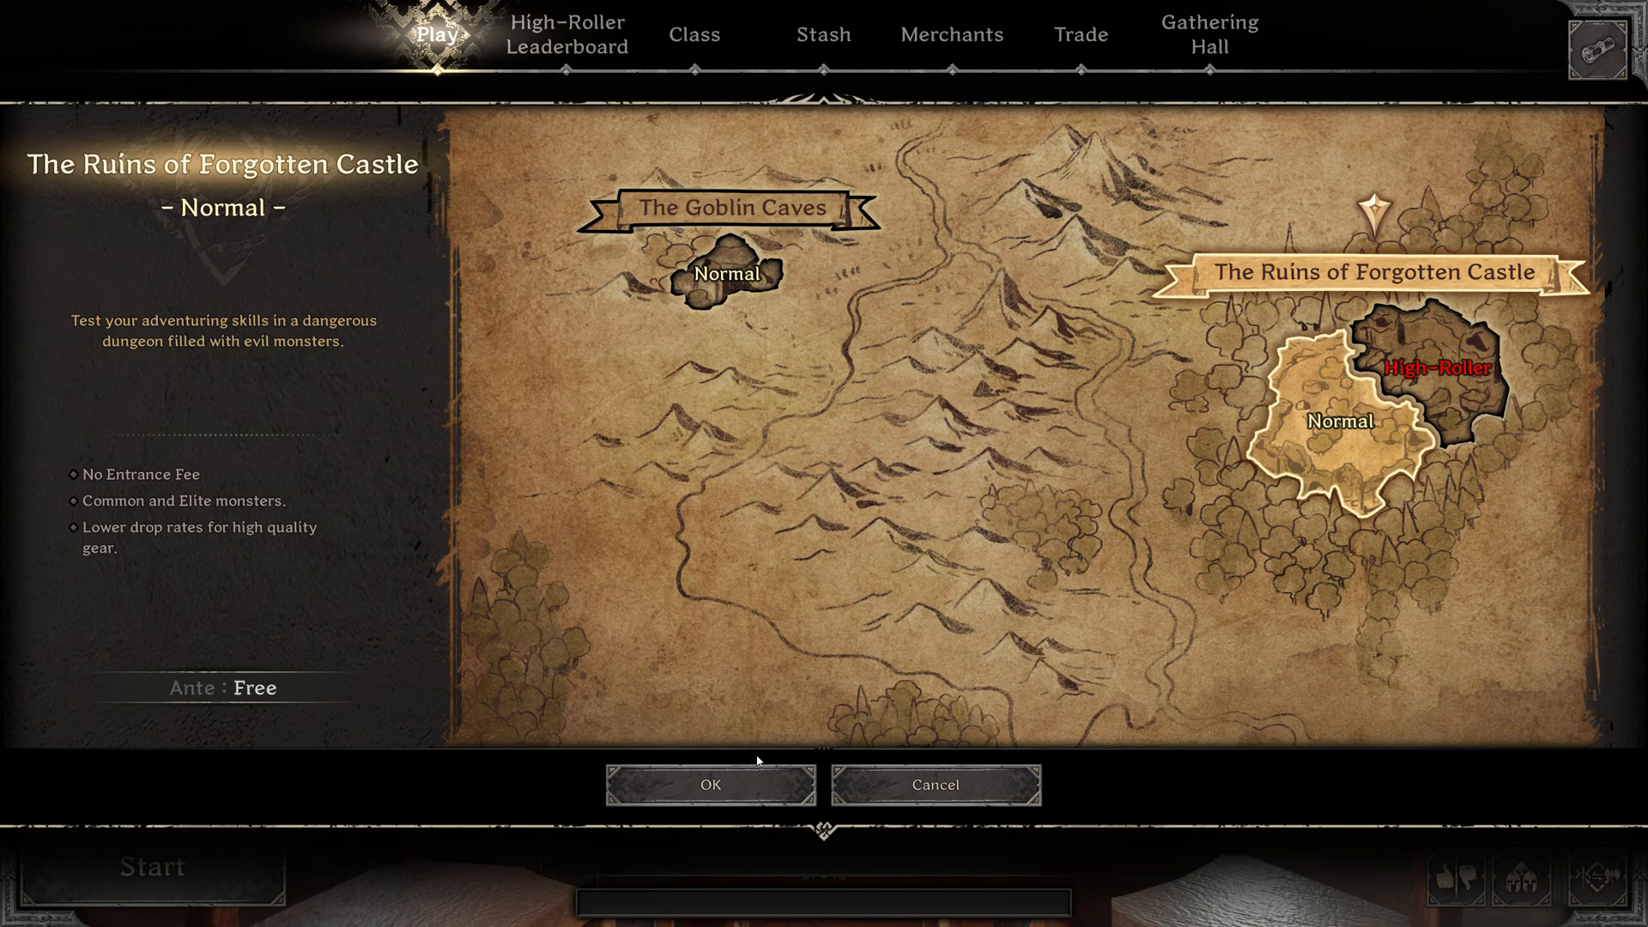
left_click(709, 784)
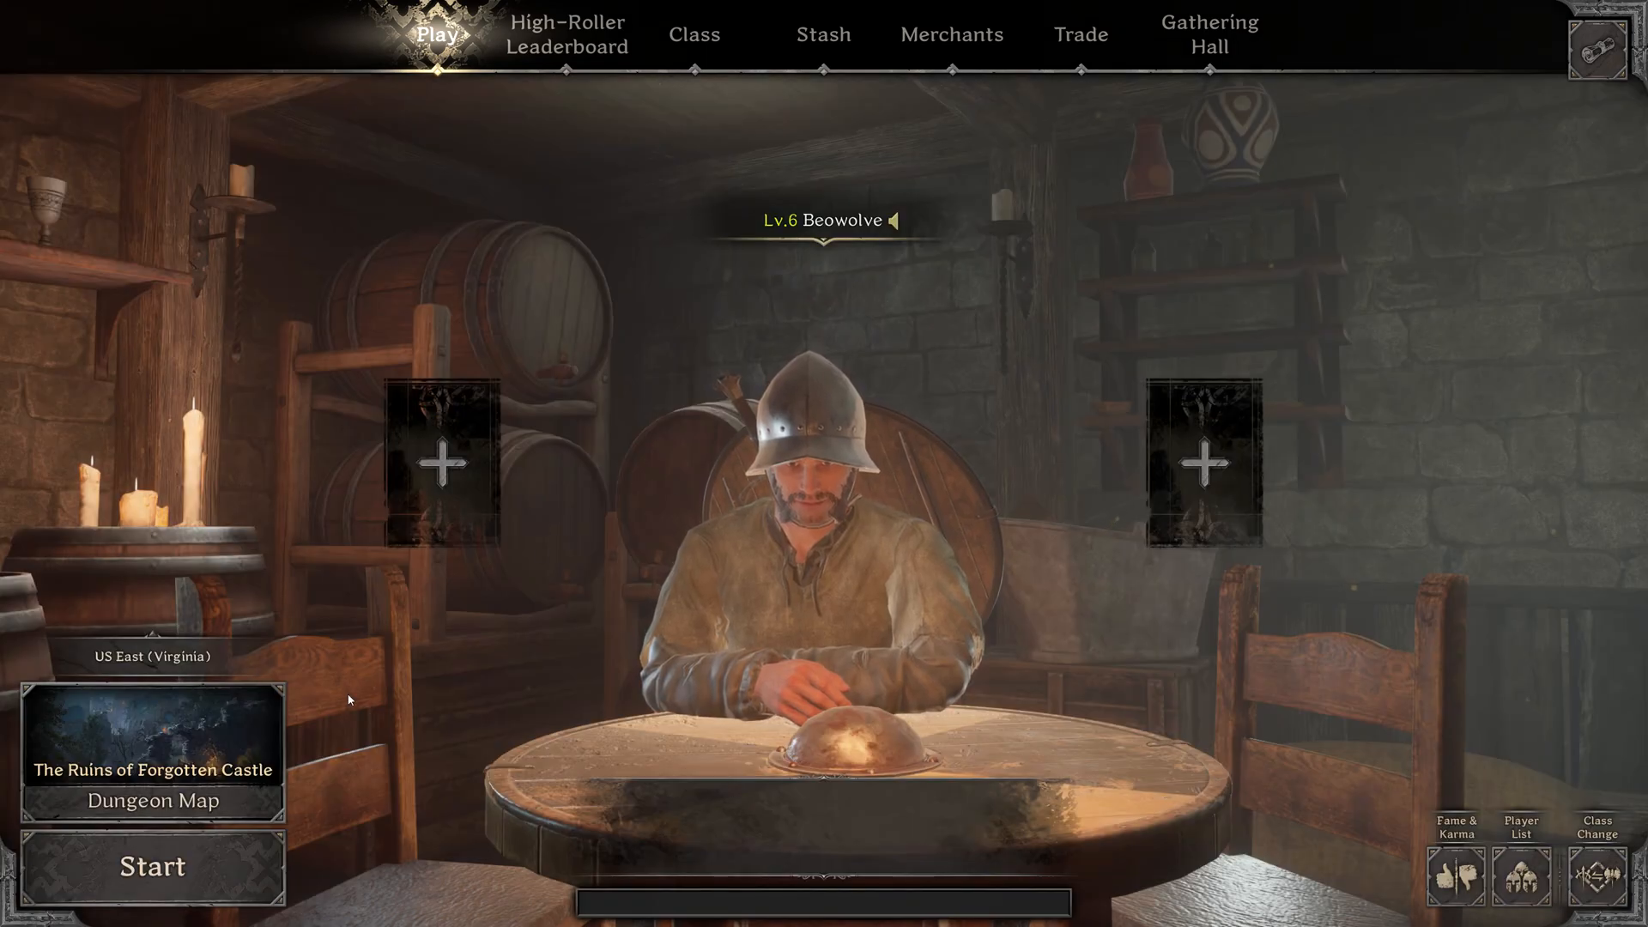
Step: Start matchmaking and confirm entering the match
left_click(151, 867)
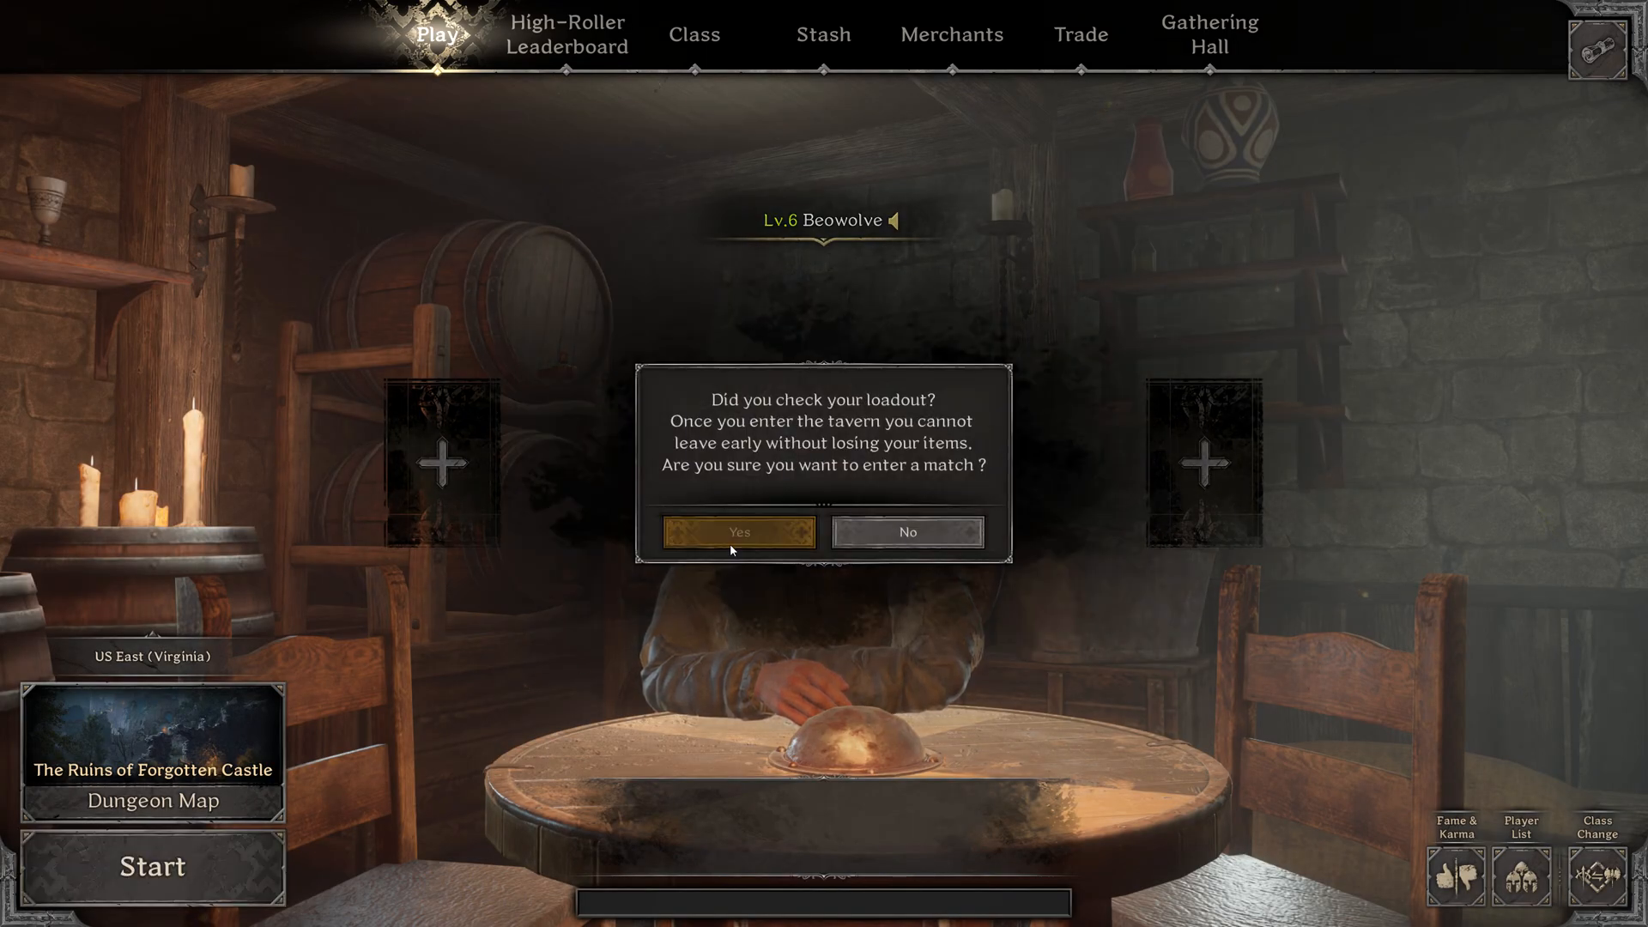
left_click(738, 532)
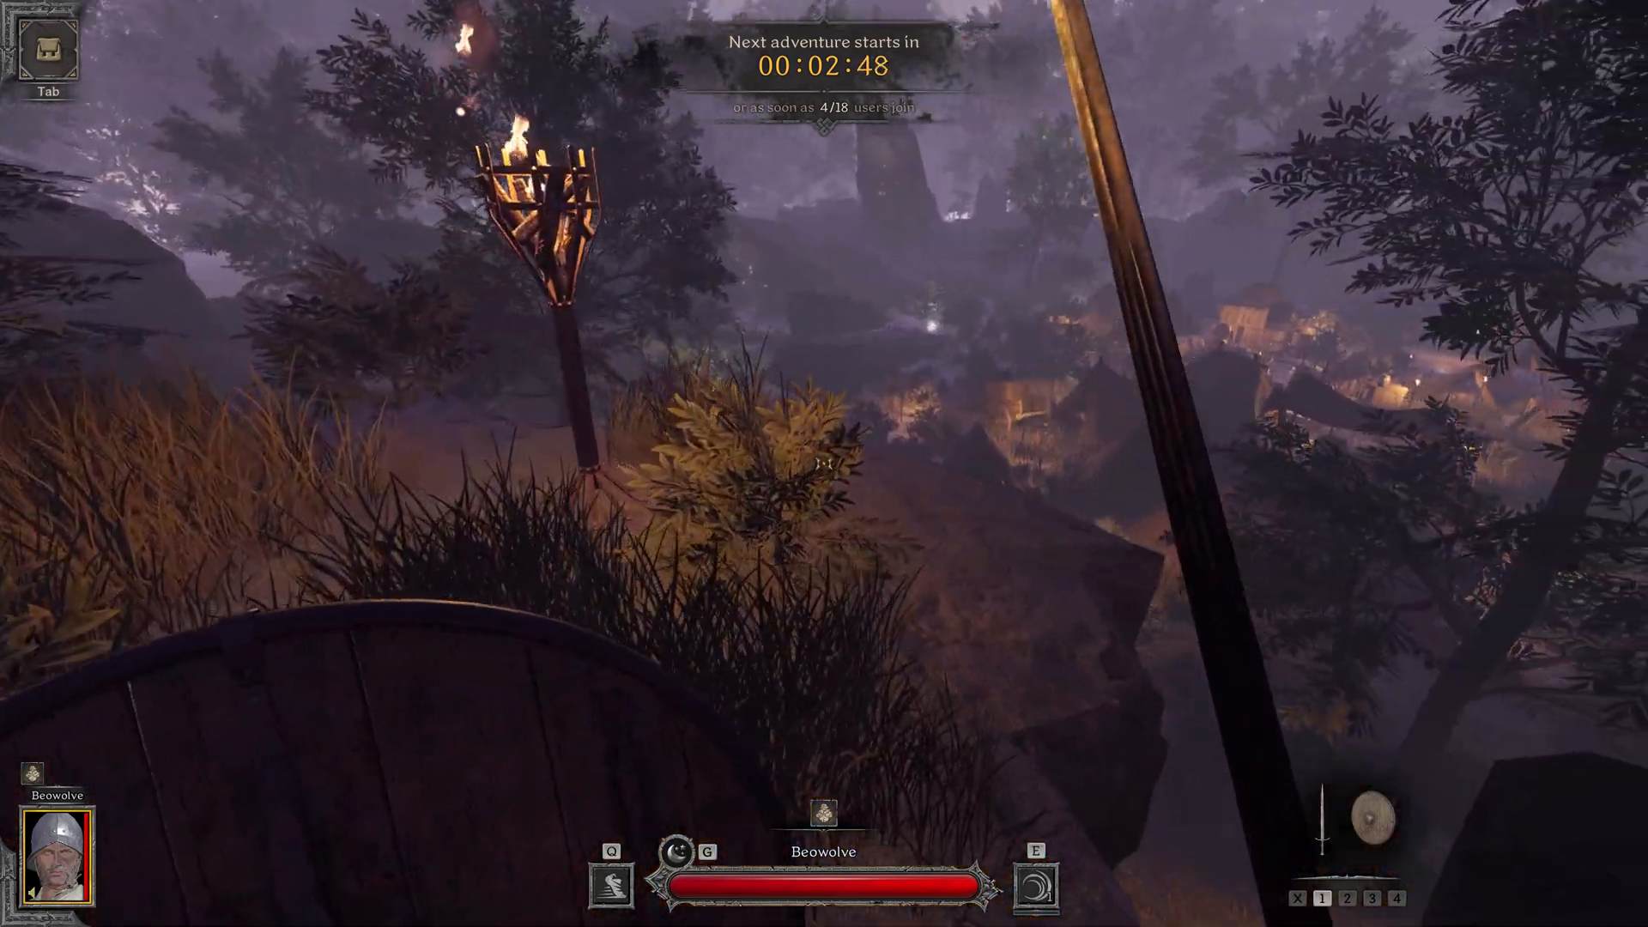
mouse_move(824, 464)
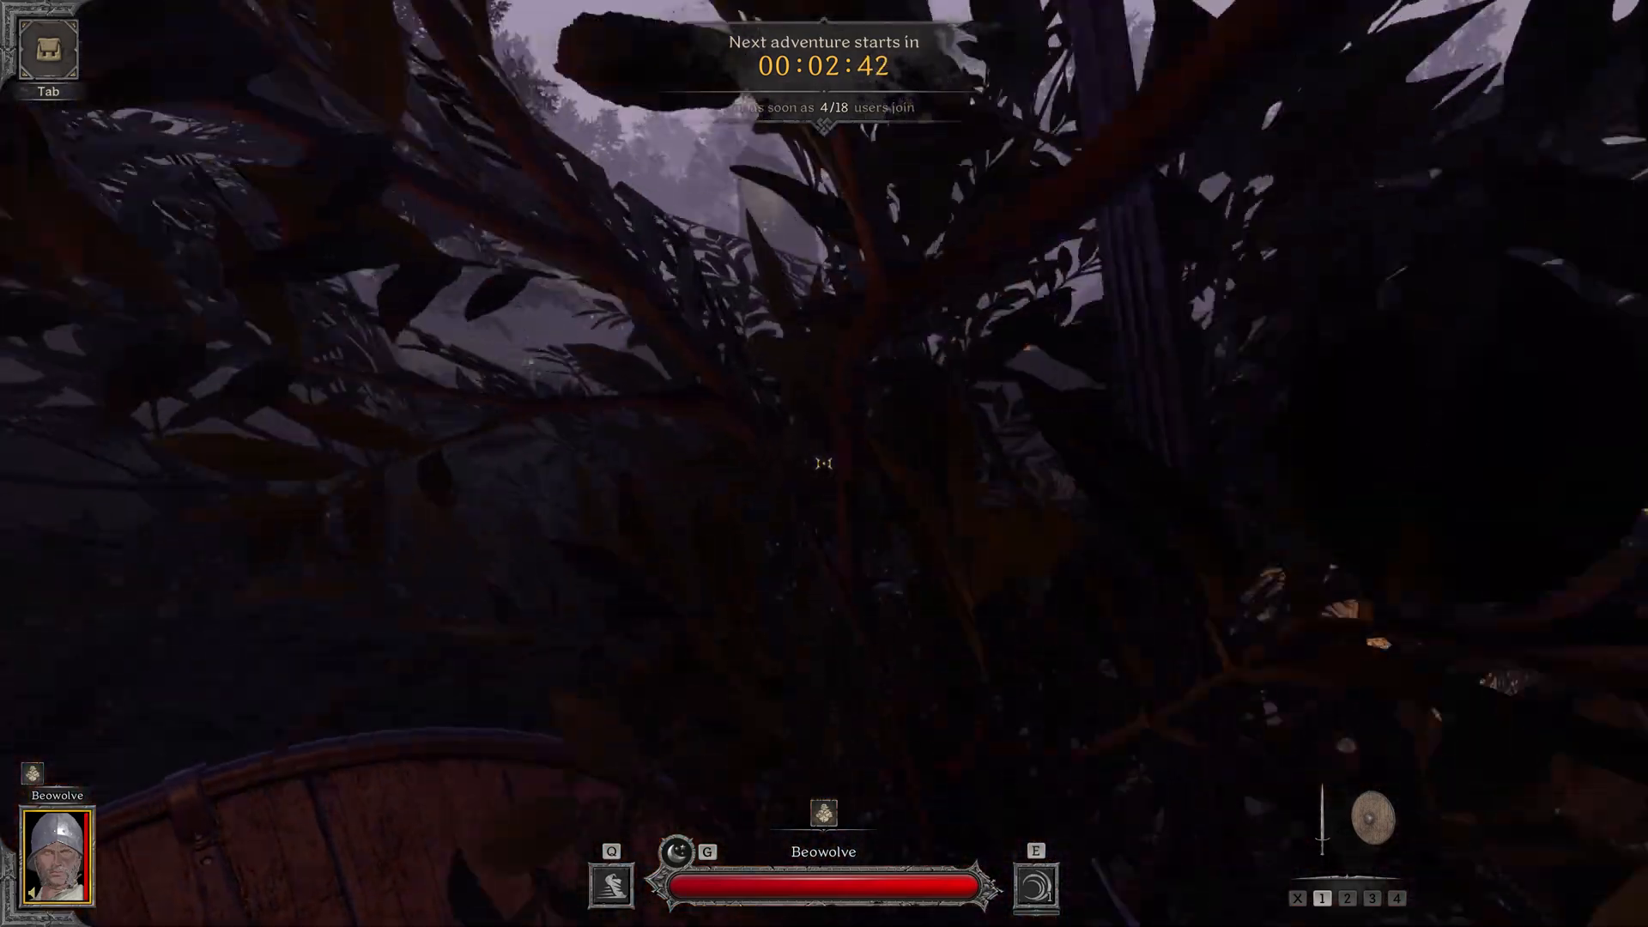
mouse_move(823, 463)
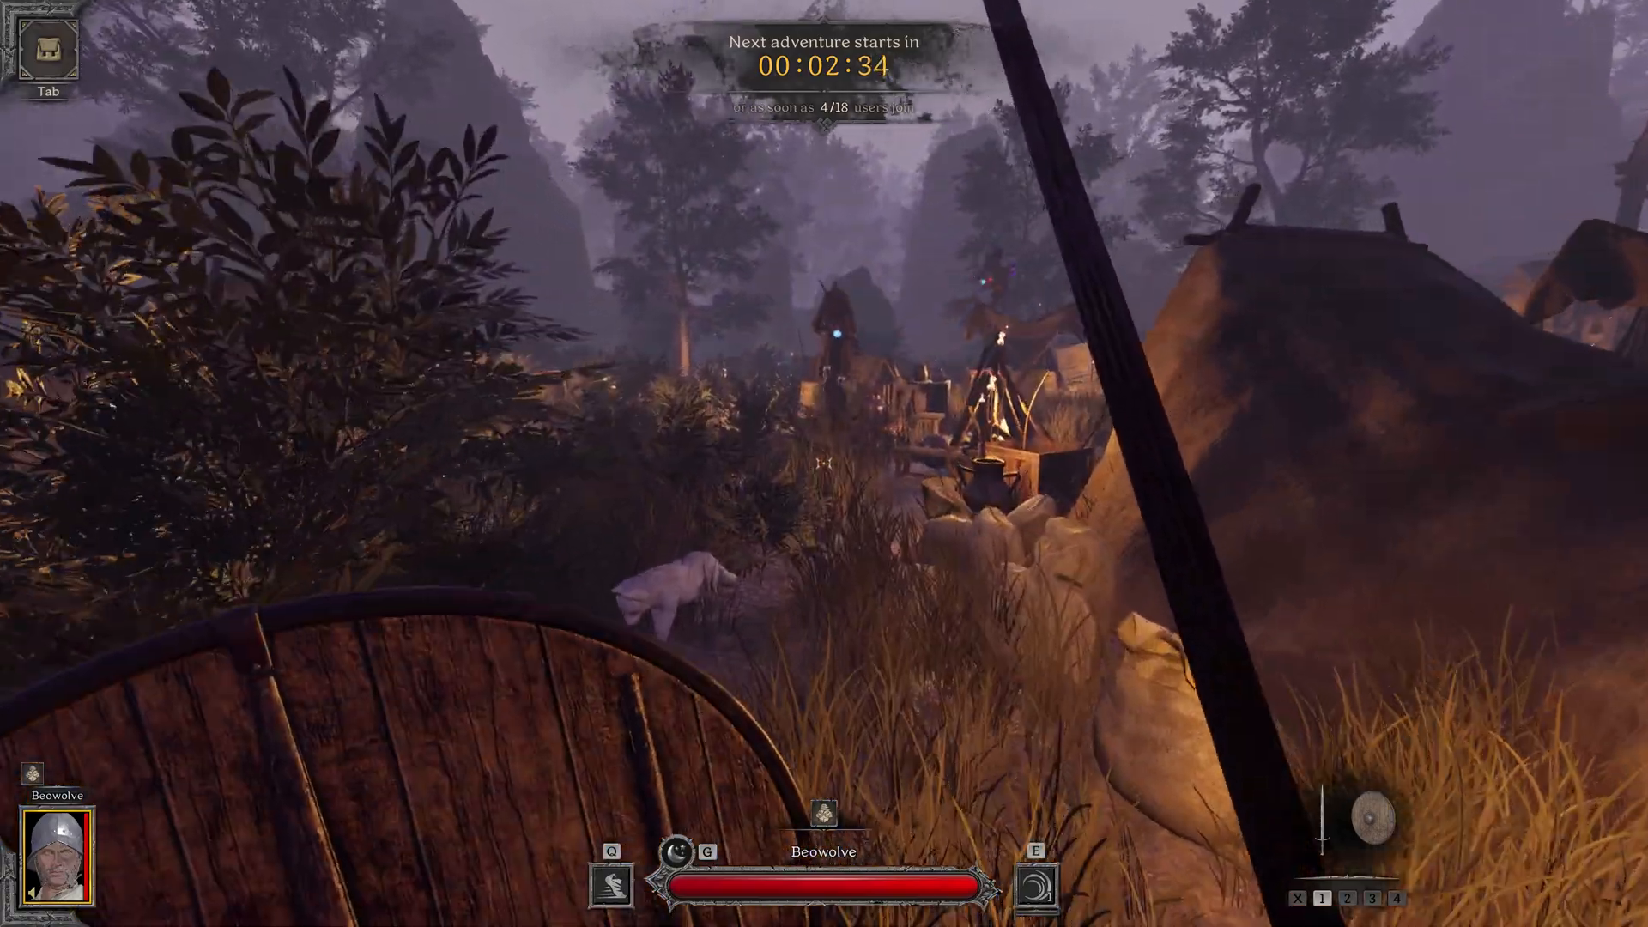
mouse_move(824, 463)
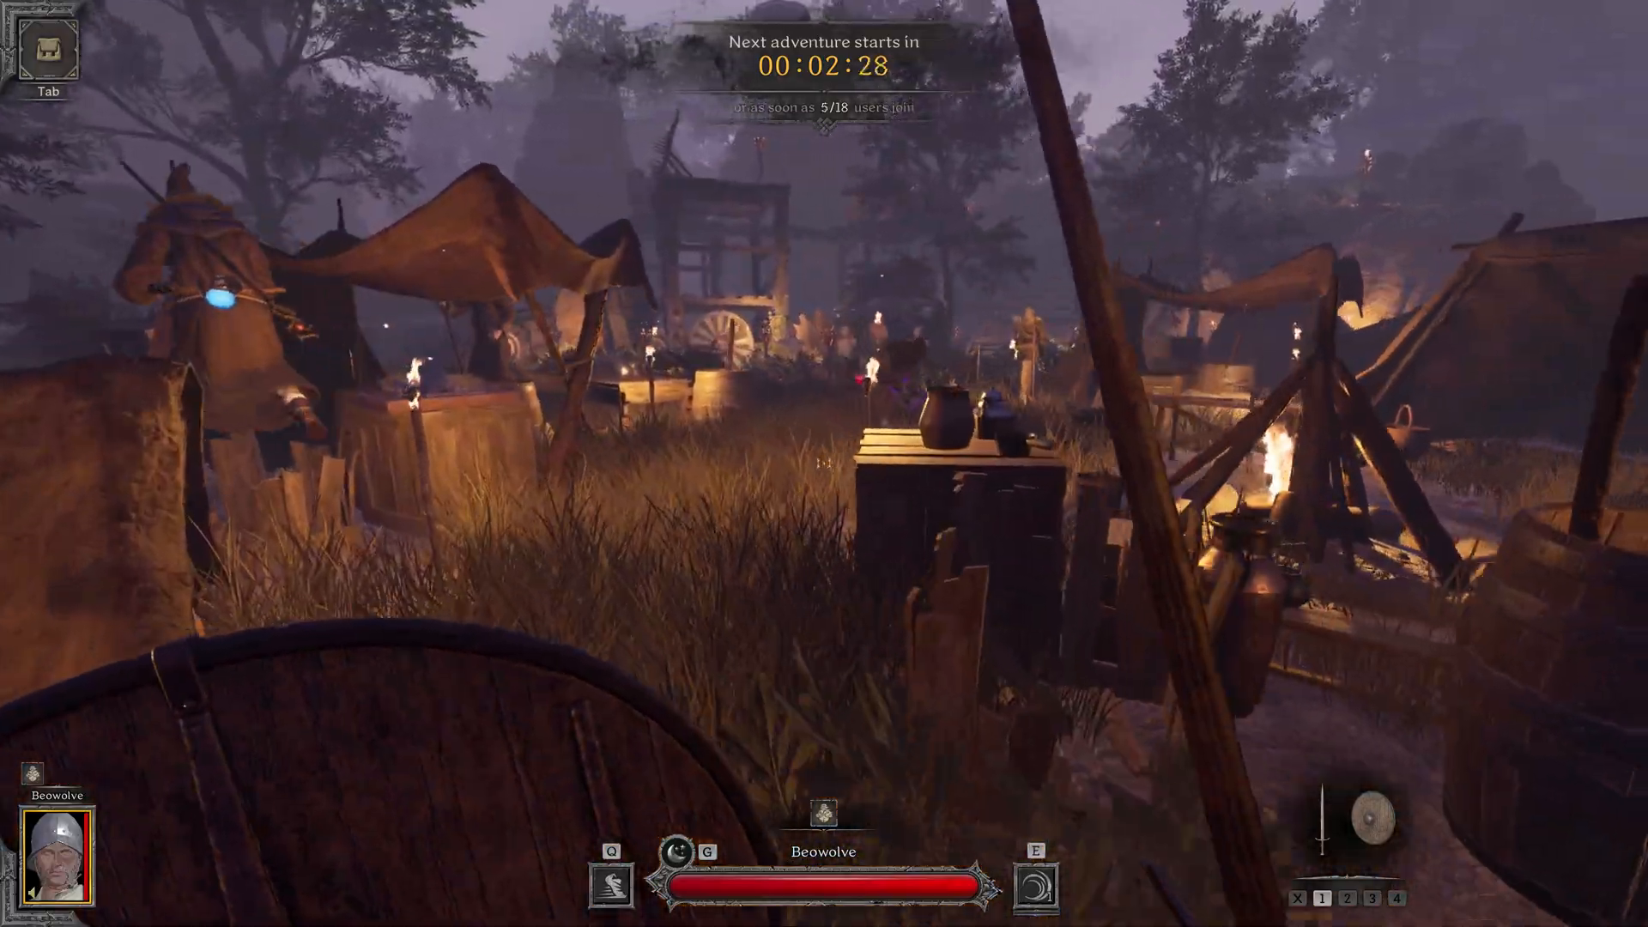
mouse_move(824, 464)
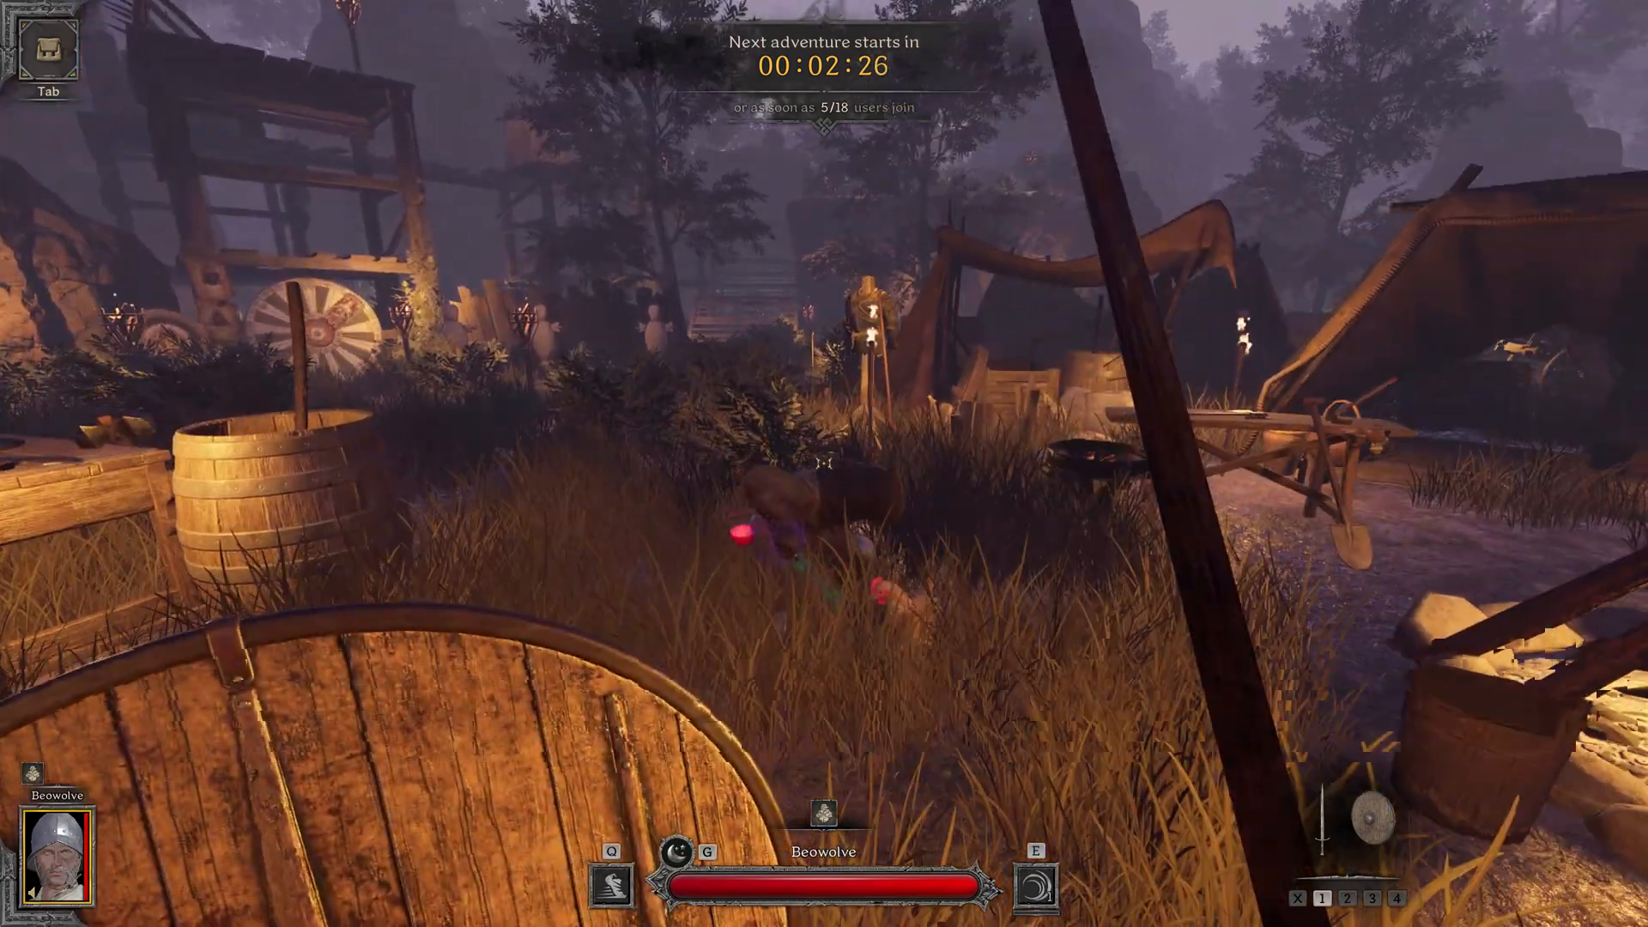
mouse_move(824, 463)
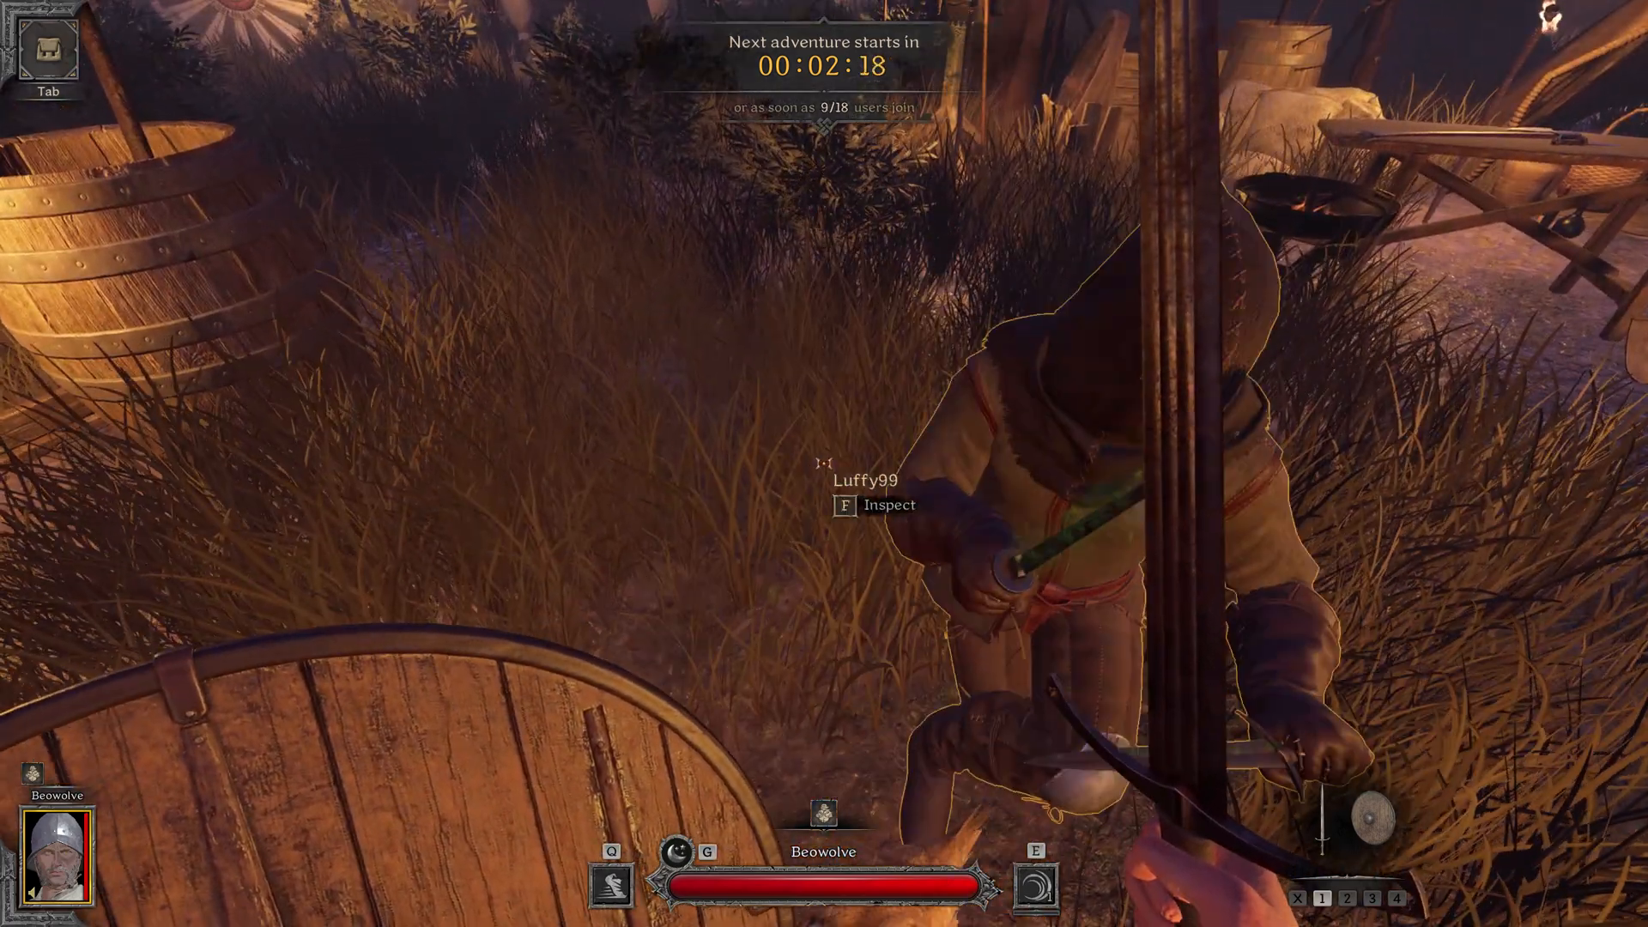
Step: From the in-match Esc menu, view the Video settings showing Medium quality, Epic textures and DLSS
key("Escape")
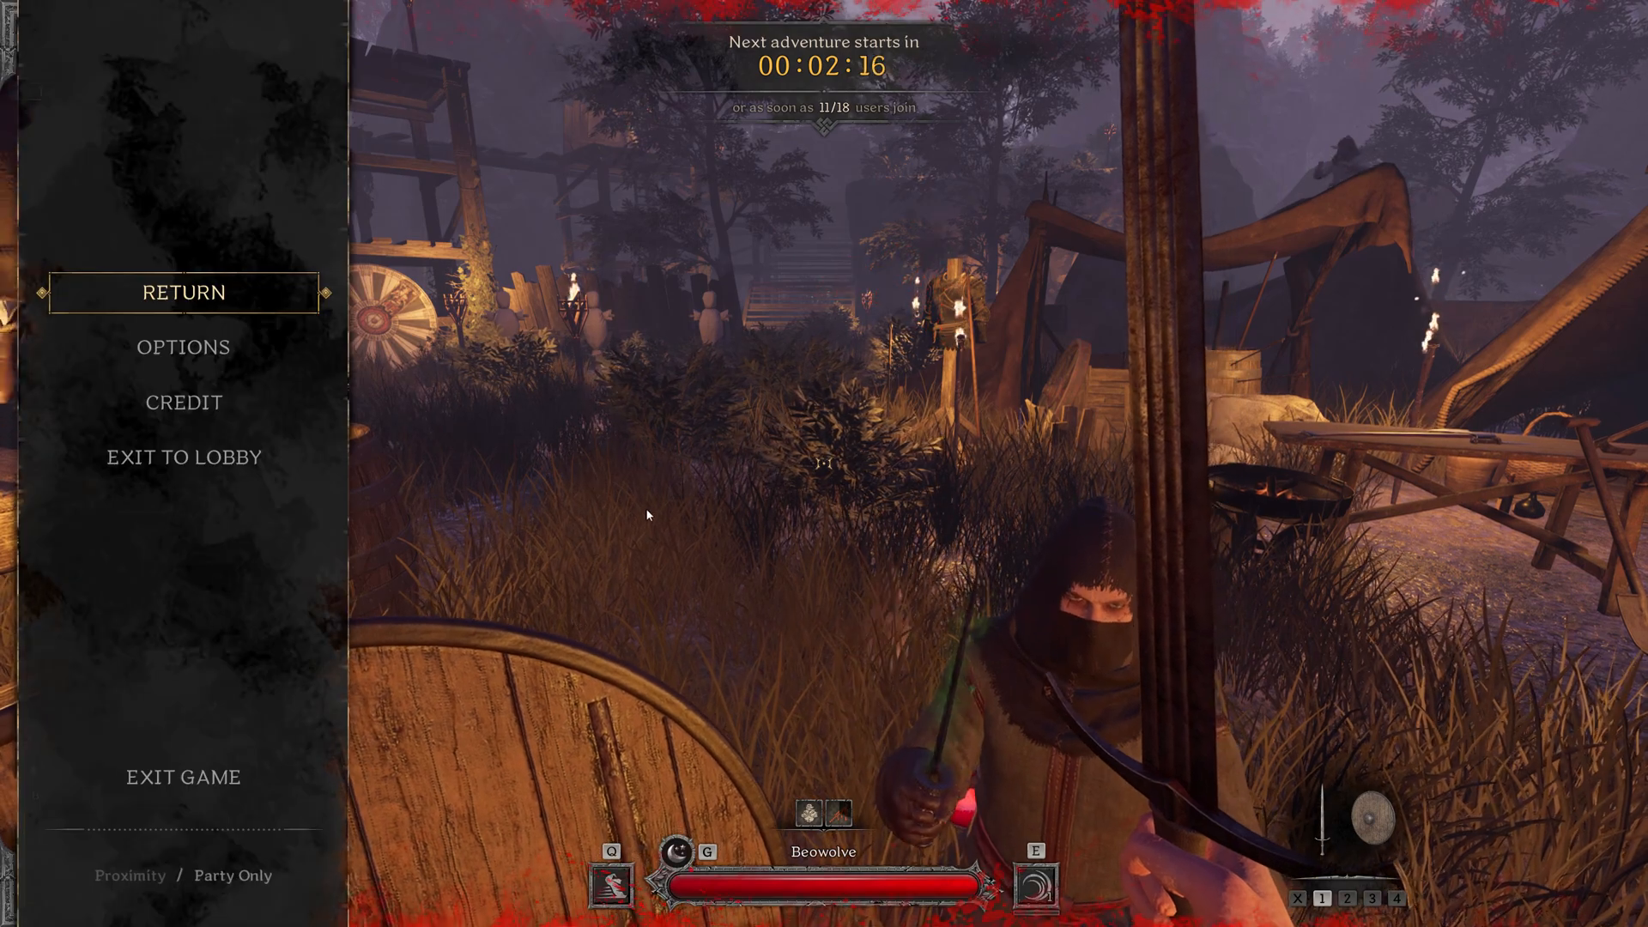
left_click(184, 347)
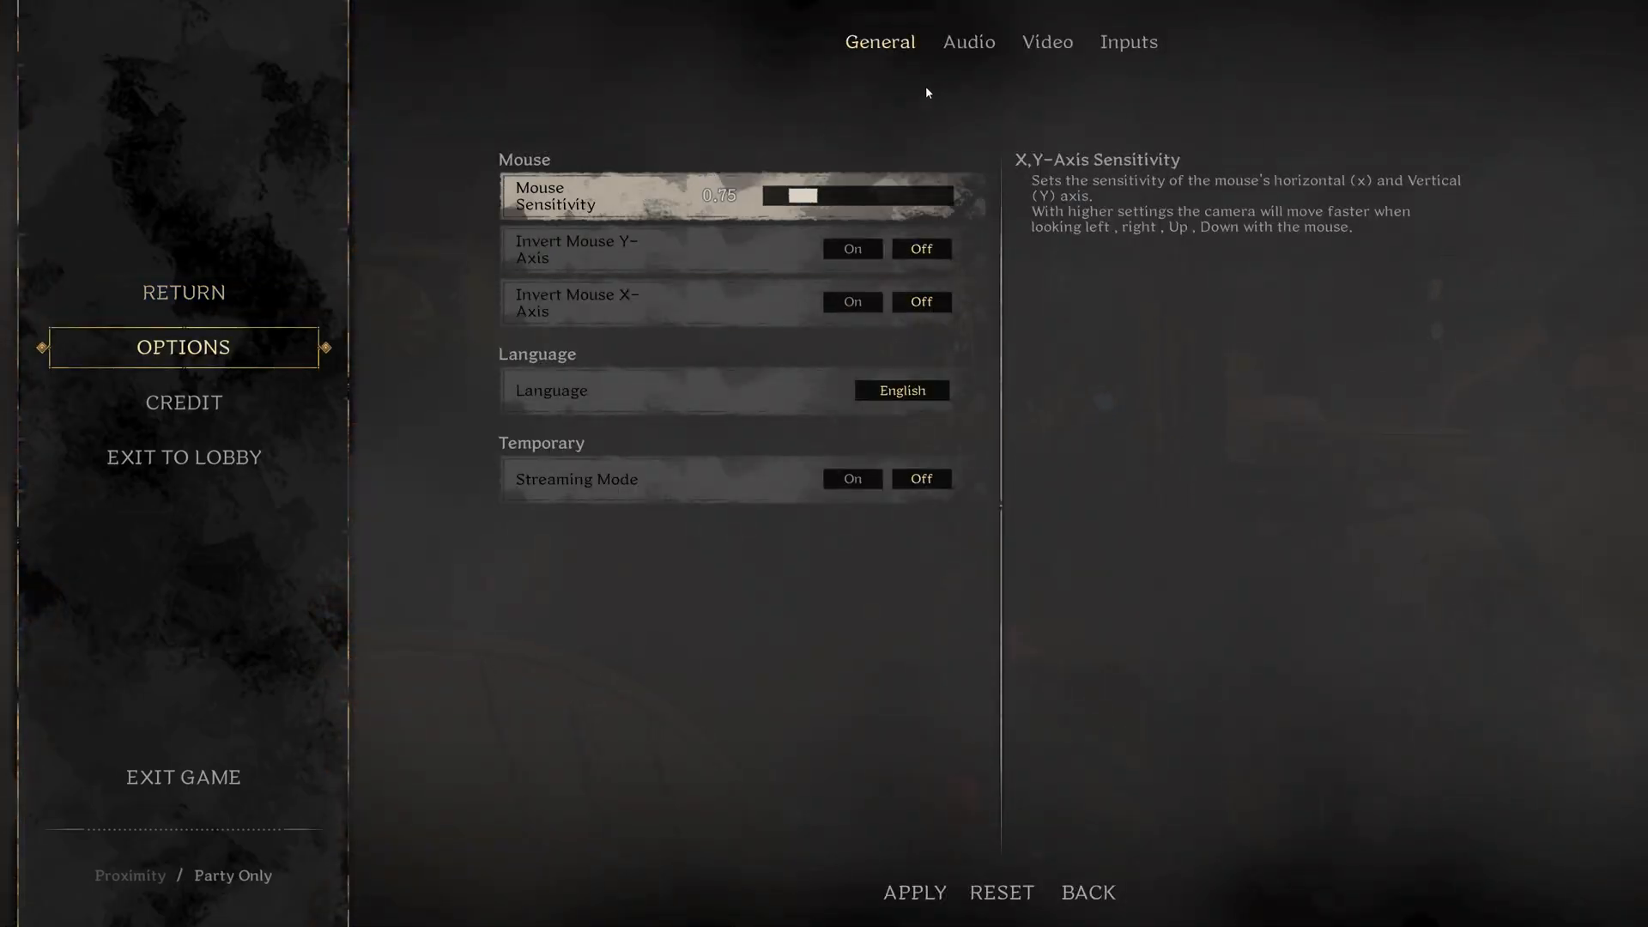
left_click(1047, 41)
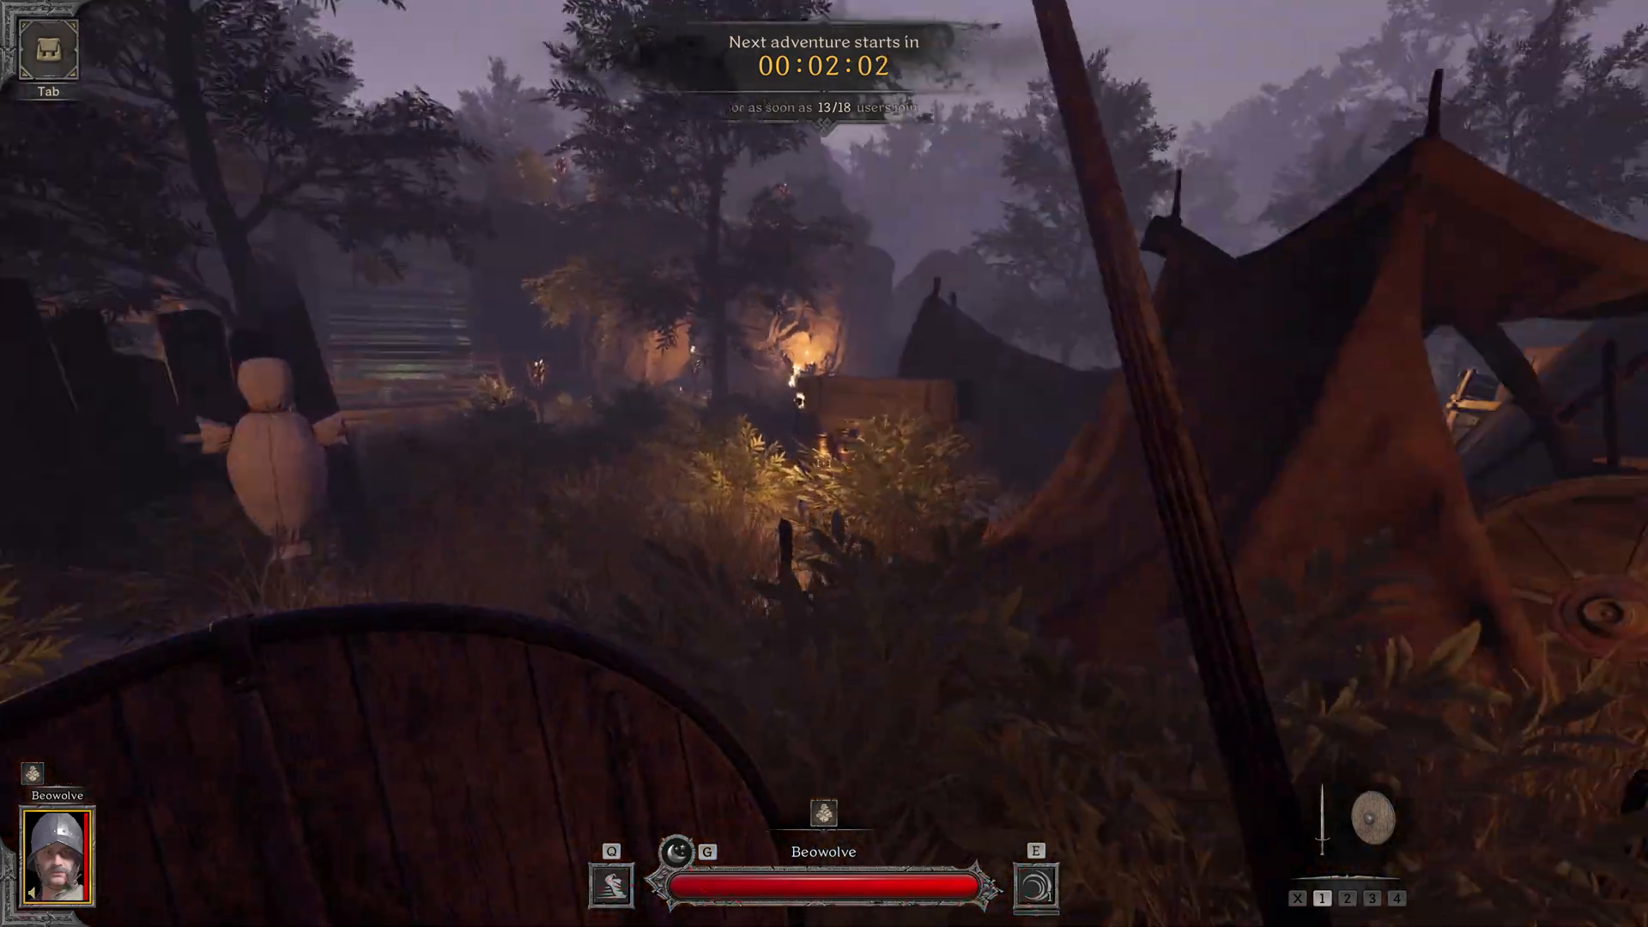
mouse_move(824, 463)
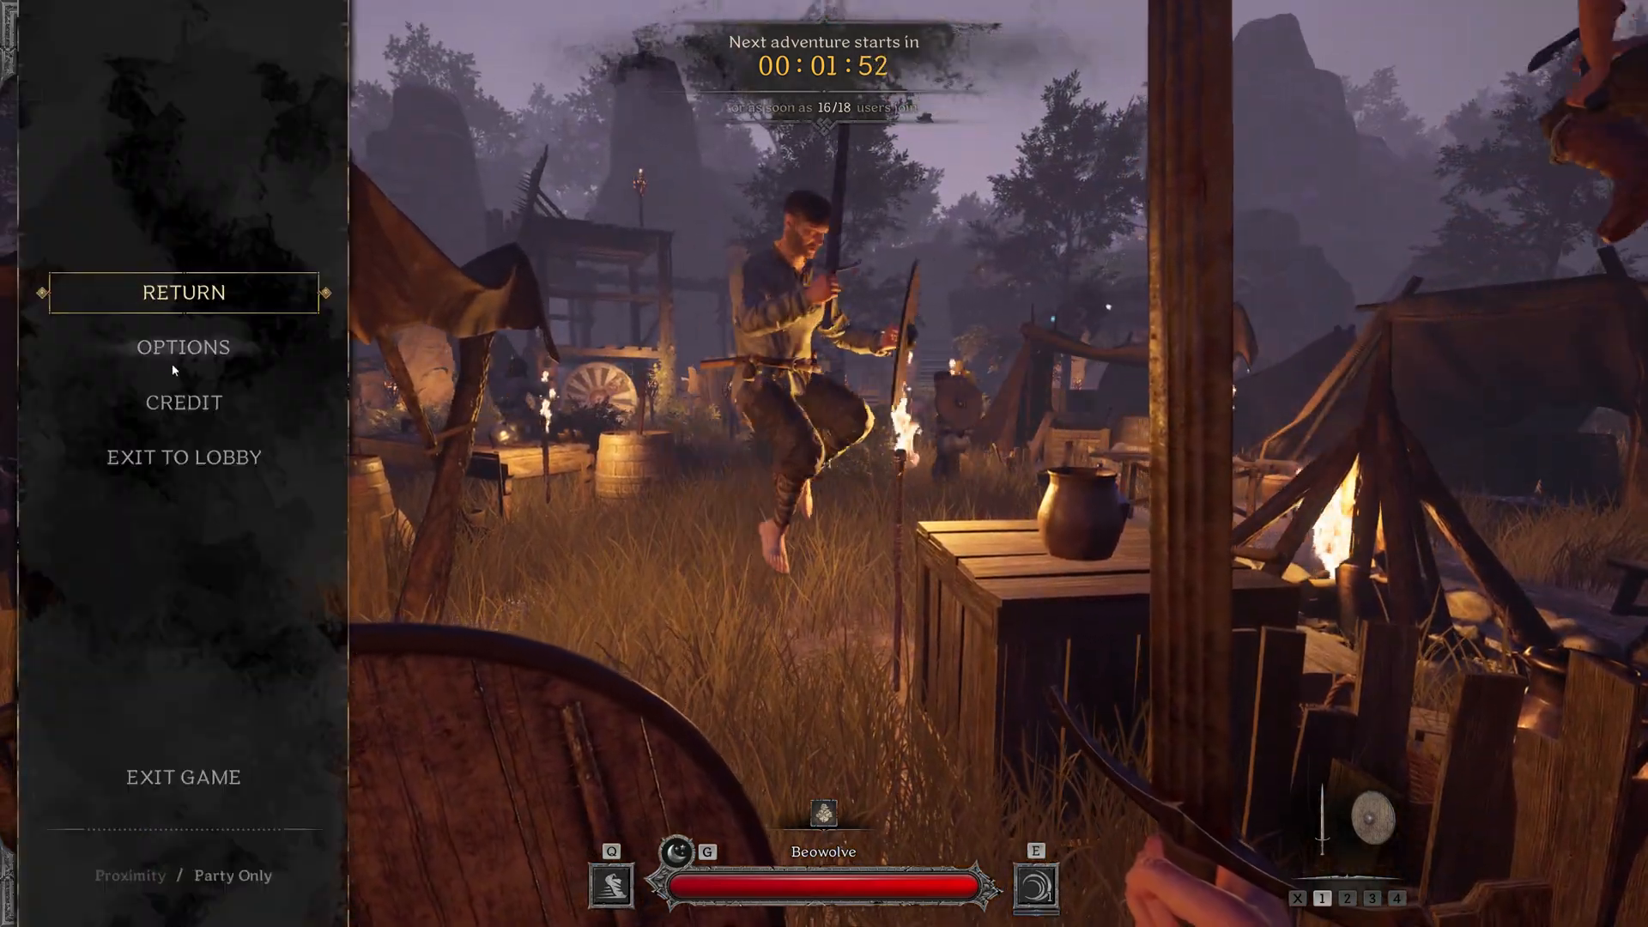
left_click(184, 347)
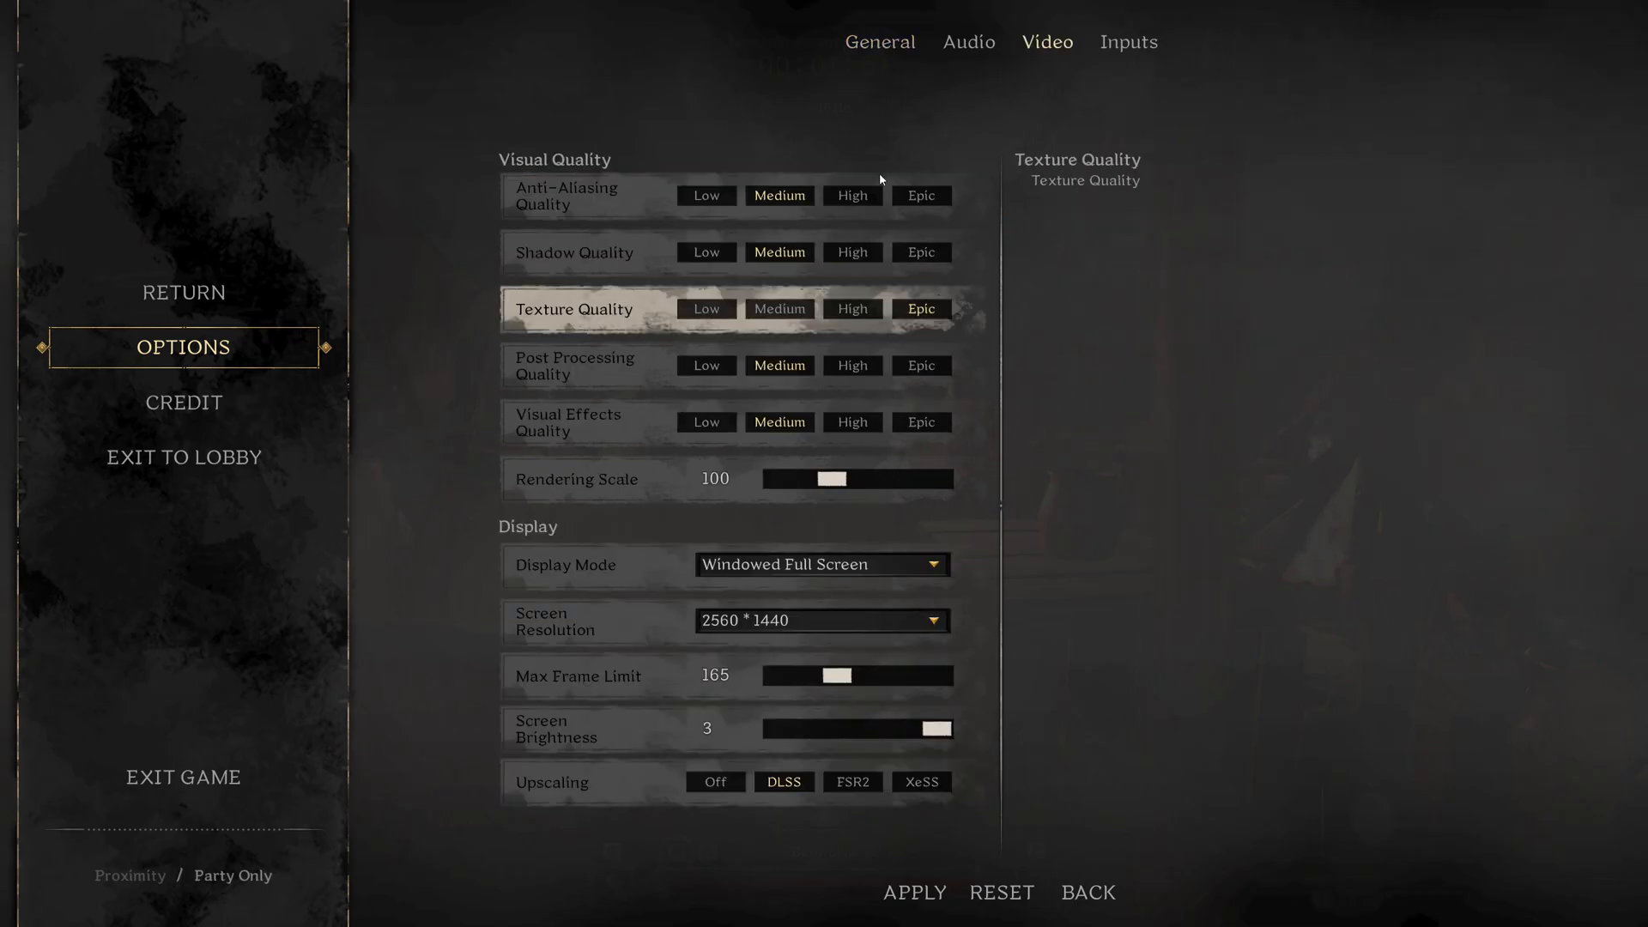